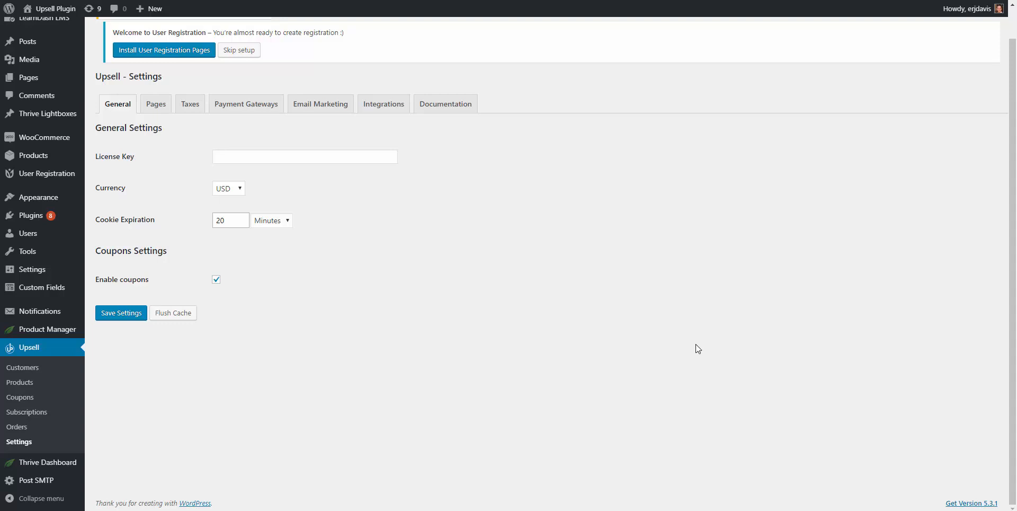
mouse_move(772, 348)
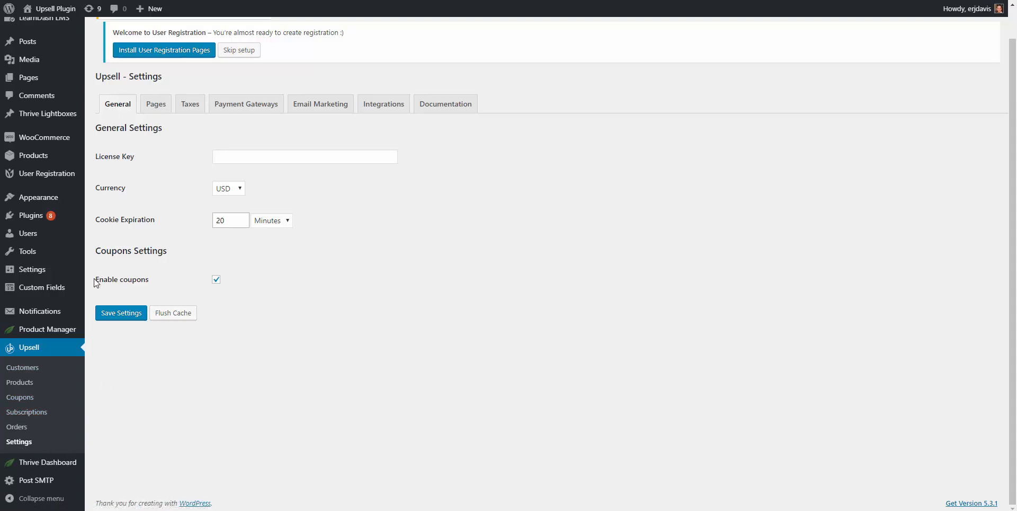
Toggle the coupons-enabled setting a few times in the Upsell settings
click(216, 279)
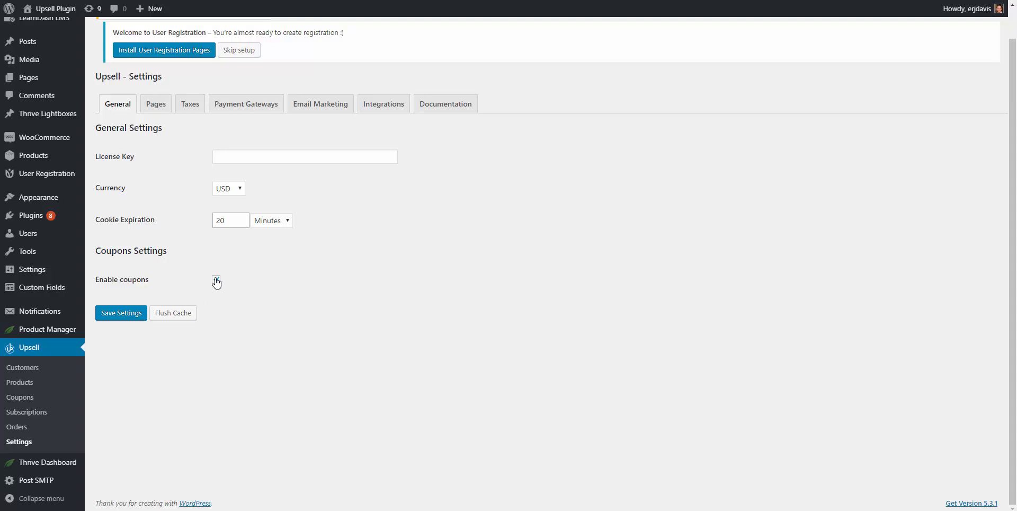
click(216, 279)
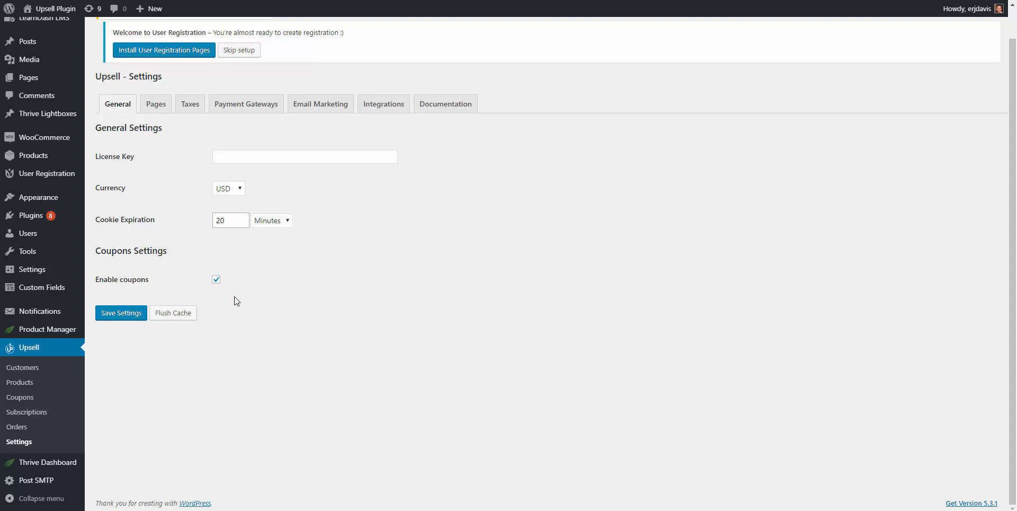
click(217, 279)
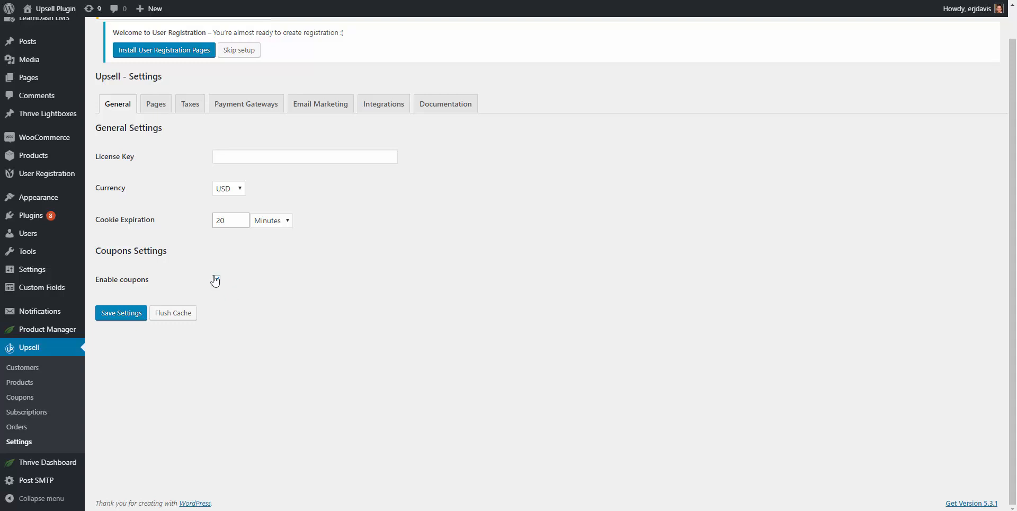
mouse_move(217, 280)
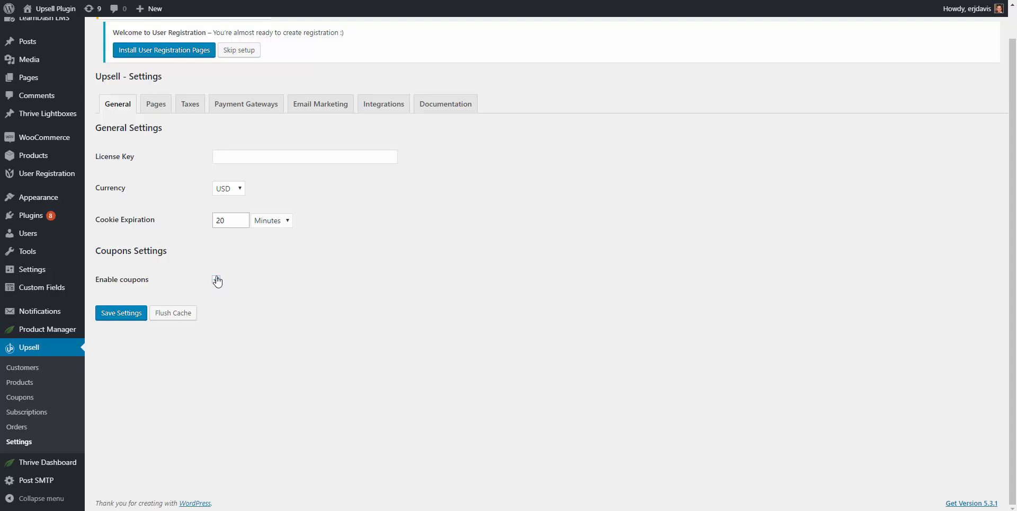
click(217, 280)
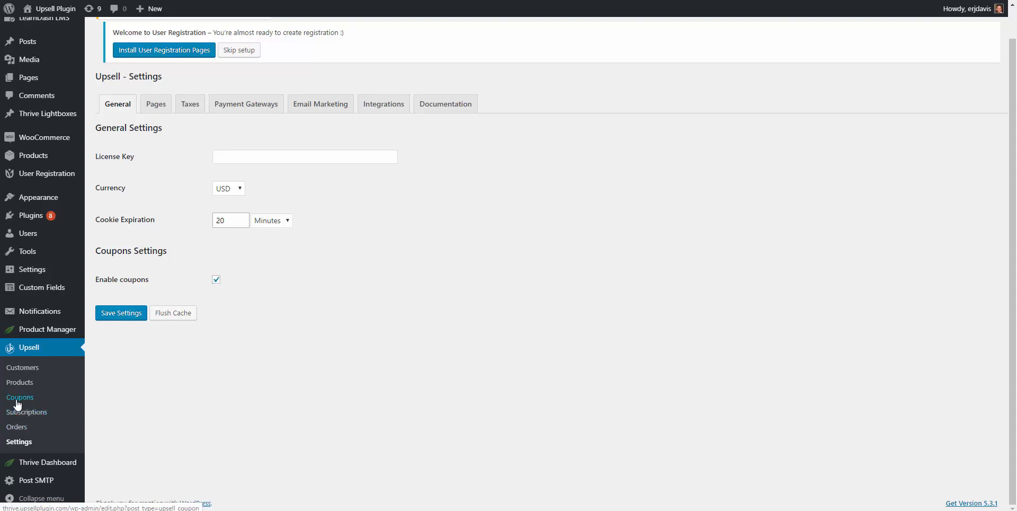
Show the Upsell Coupons list and begin adding a new coupon
click(19, 397)
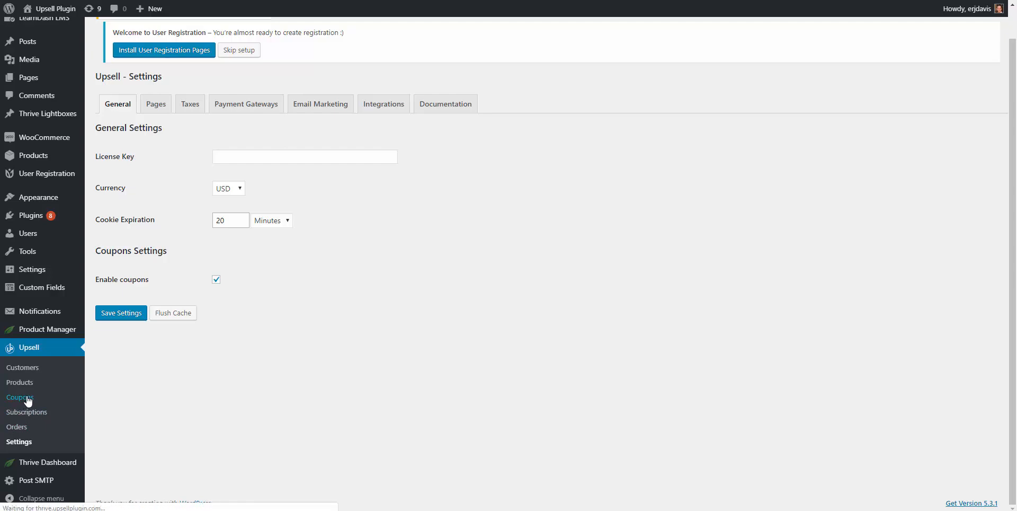
click(20, 396)
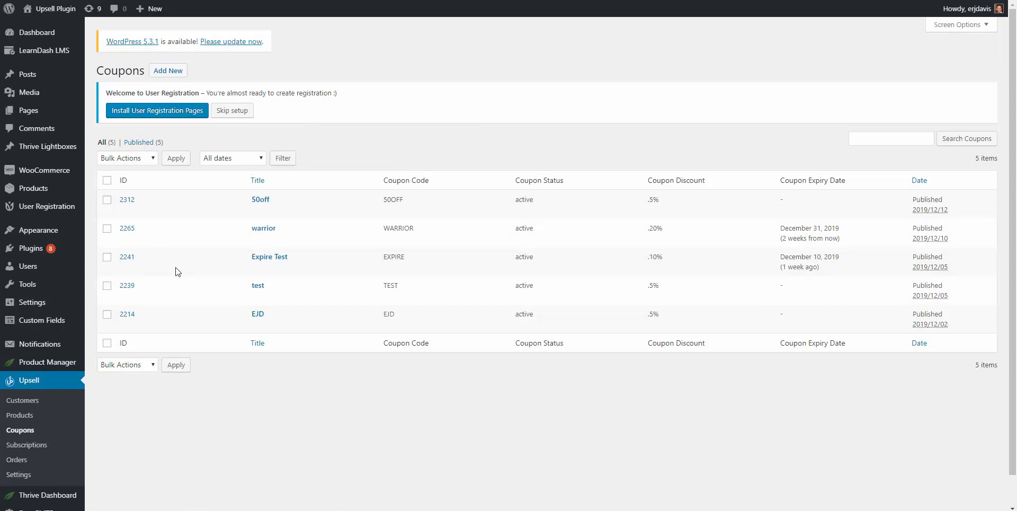
mouse_move(406, 238)
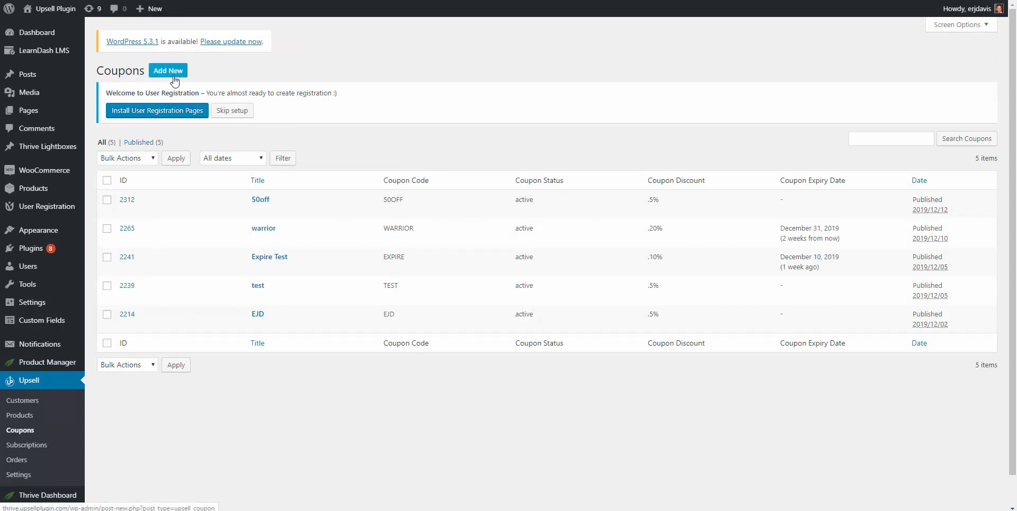
click(168, 70)
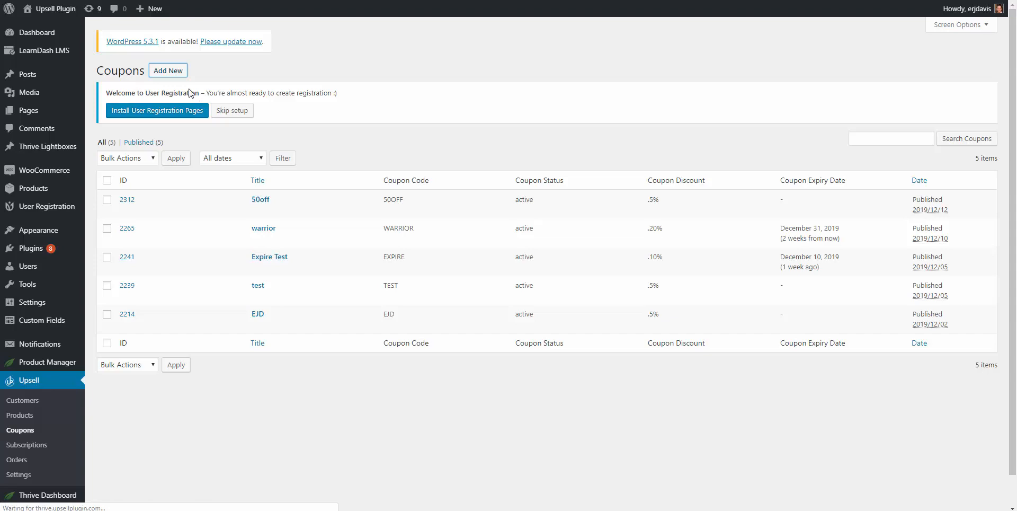
mouse_move(190, 68)
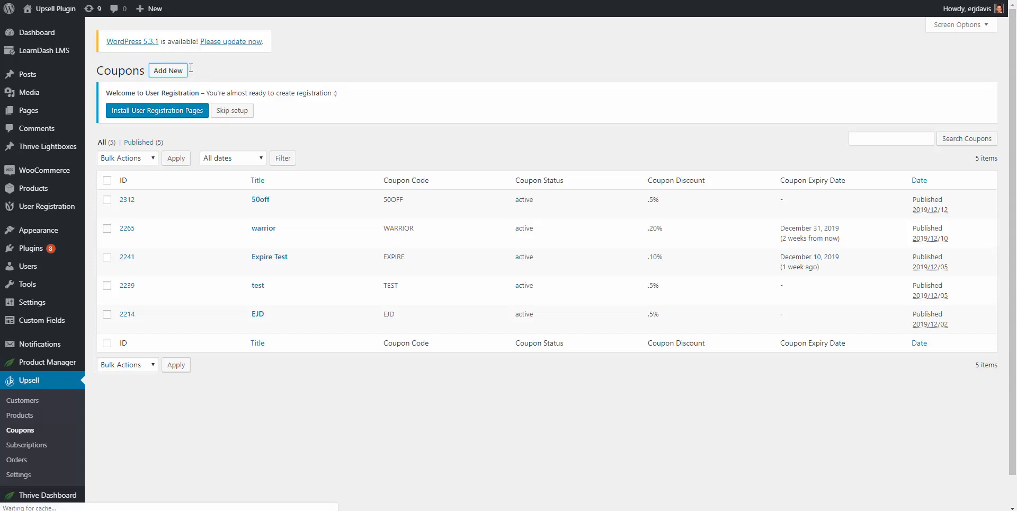
Title the new coupon 'Upsell Plugin Demo' and give it the coupon code 'demo'
click(168, 70)
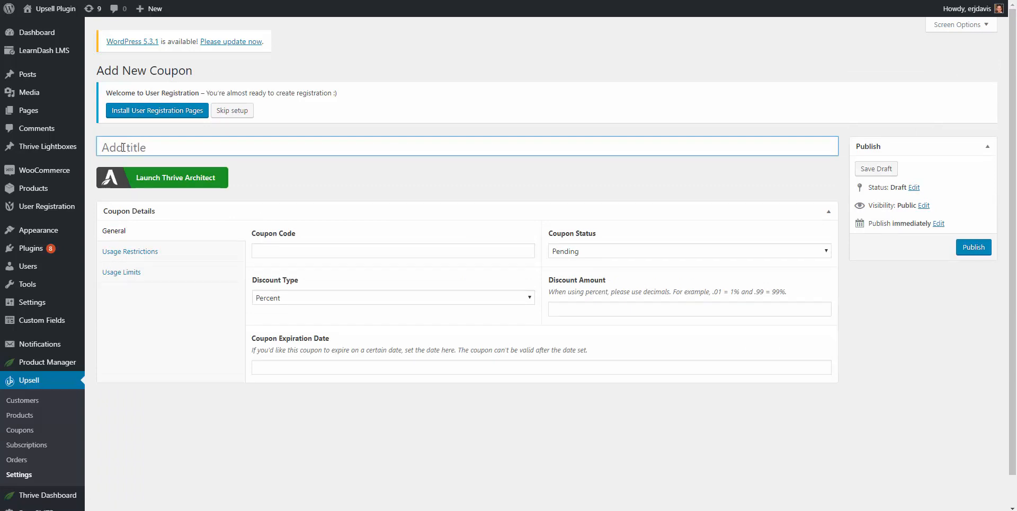
text(Upsell Plugin Demo)
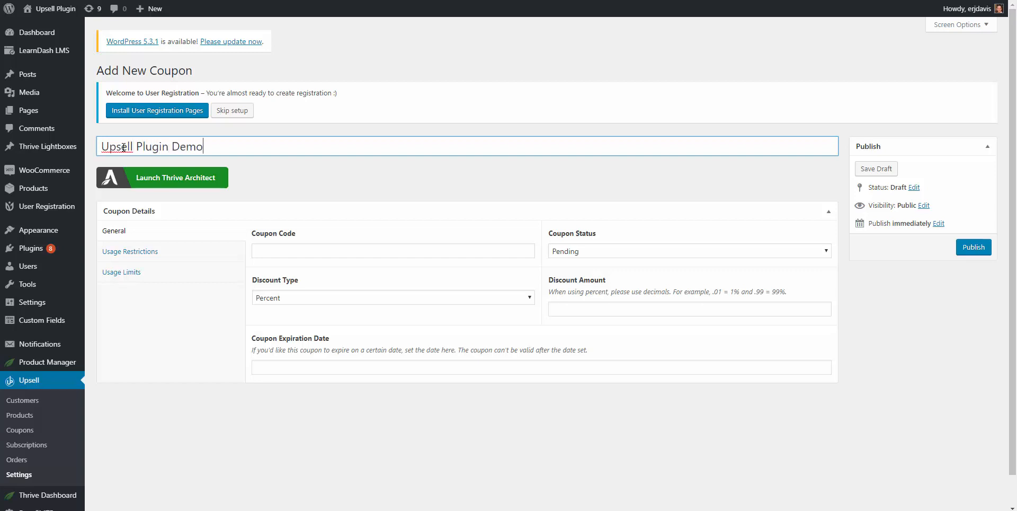
click(392, 250)
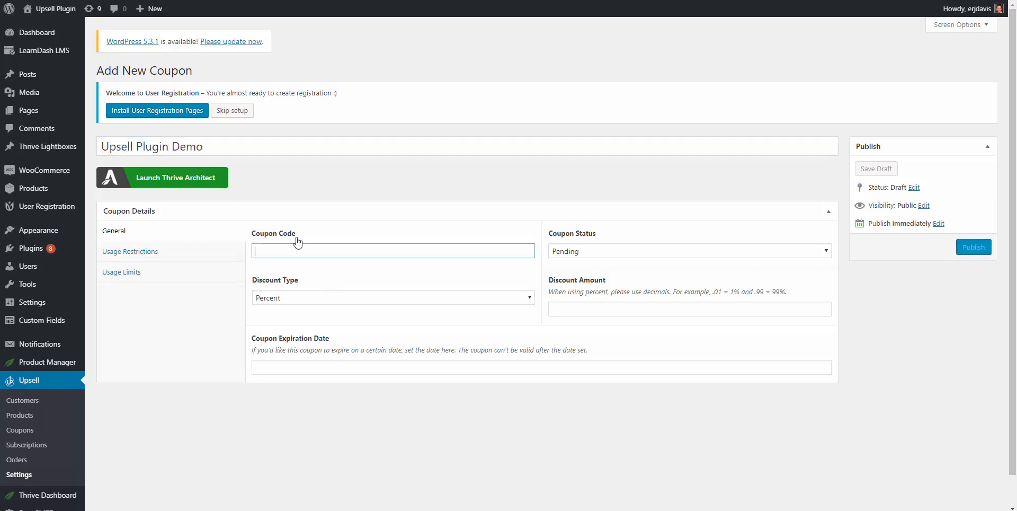
text(demo)
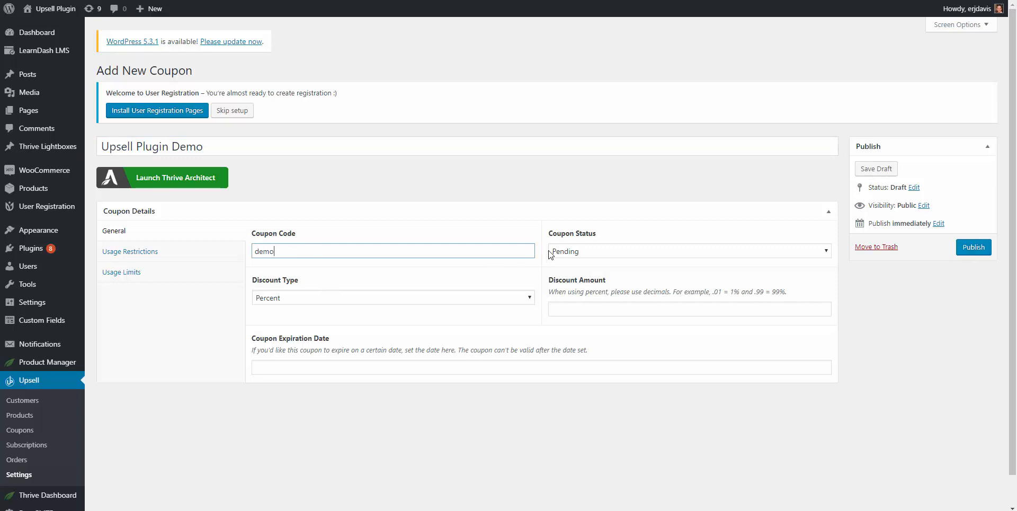
mouse_move(562, 259)
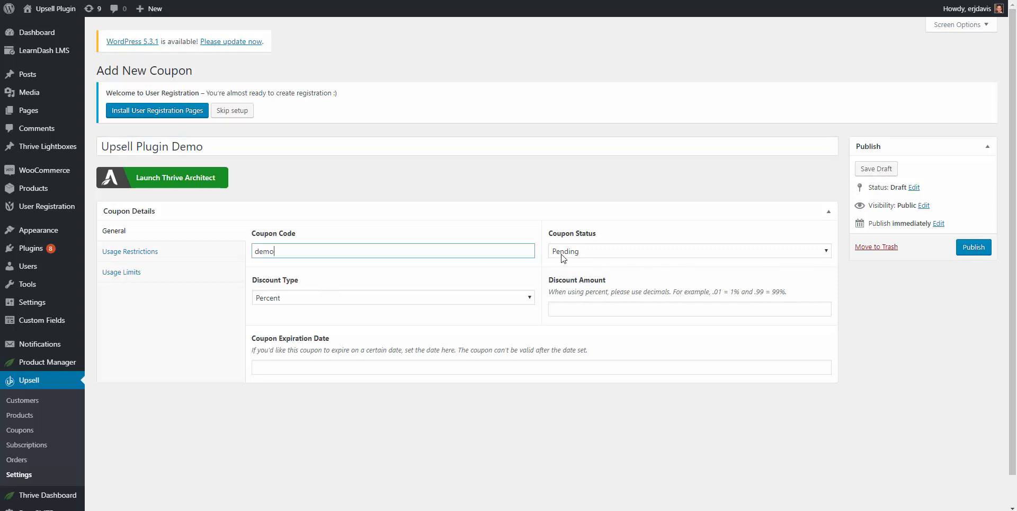
mouse_move(585, 260)
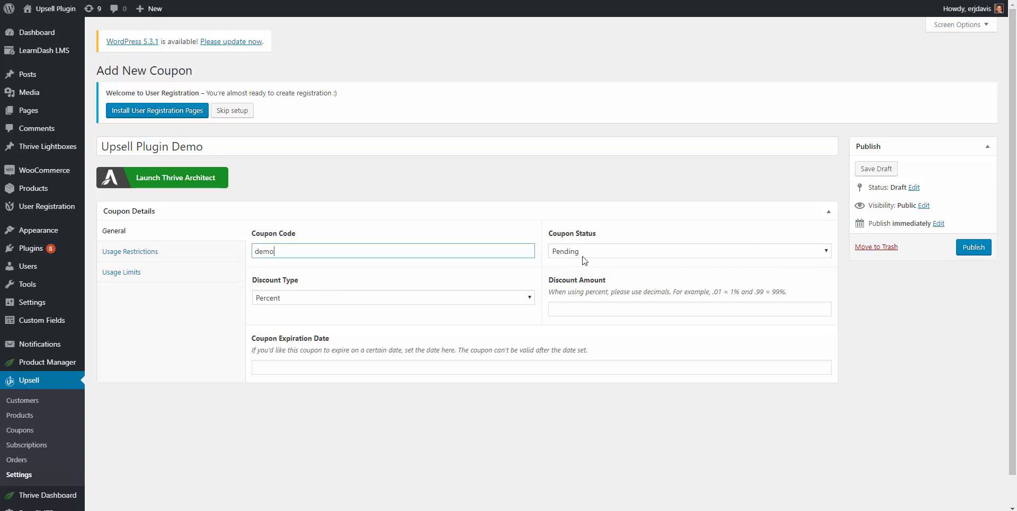
mouse_move(583, 256)
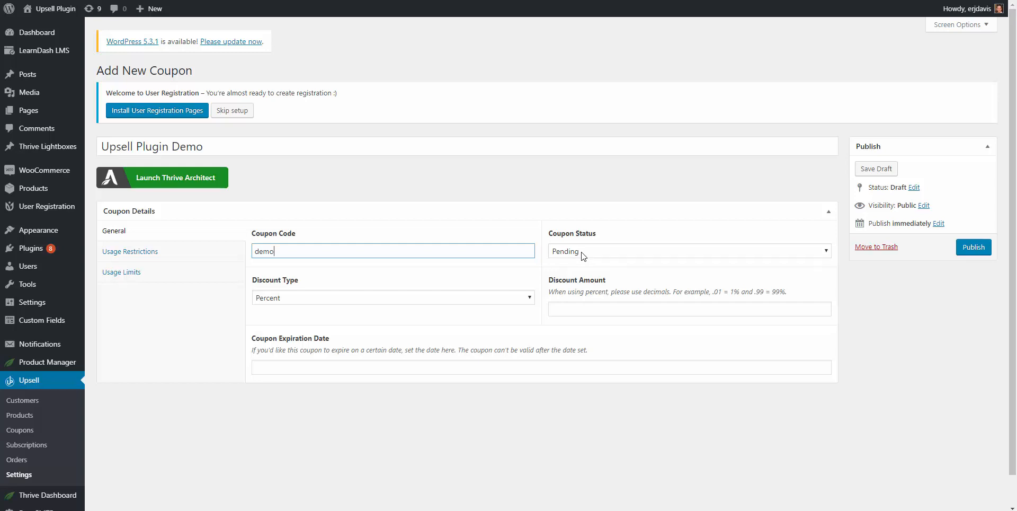
Make the coupon Active with a Percent discount amount of .50
click(688, 251)
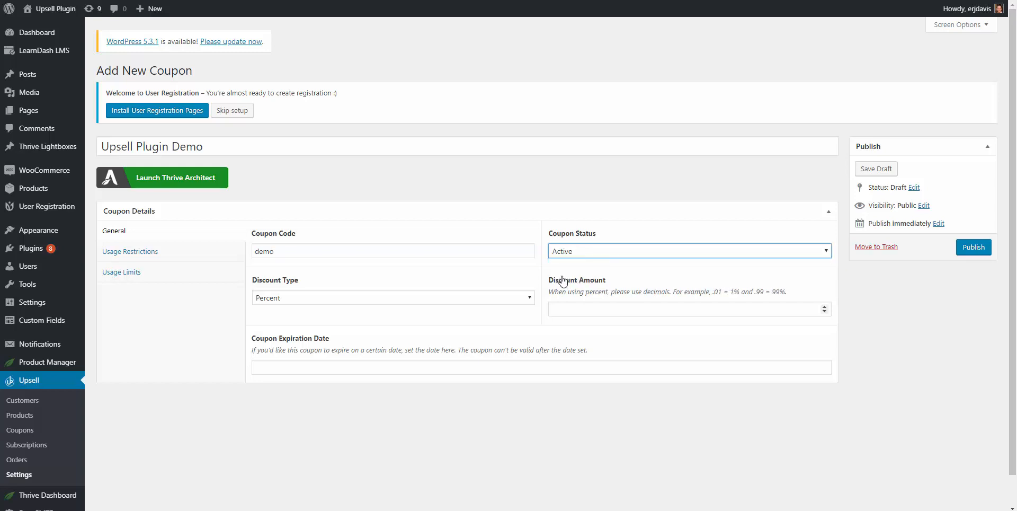
click(393, 297)
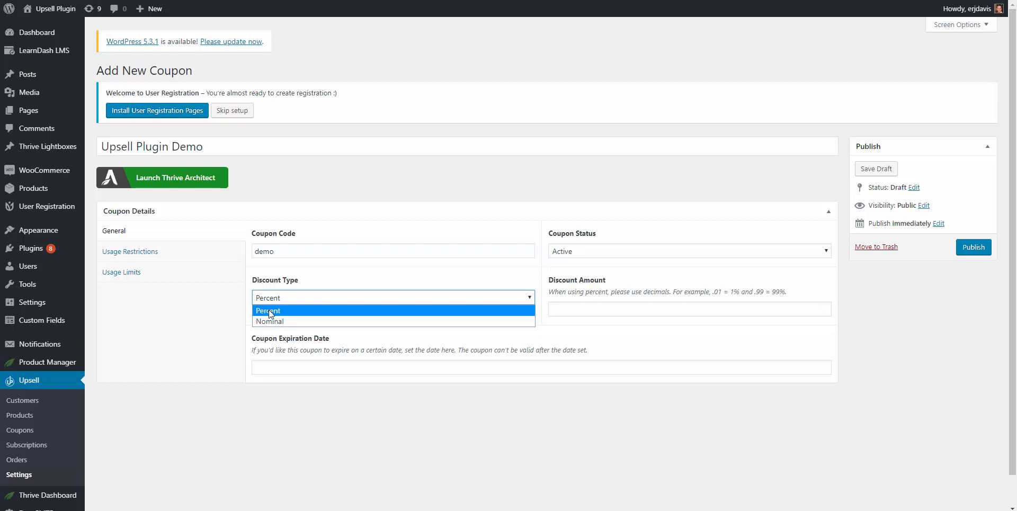
mouse_move(284, 318)
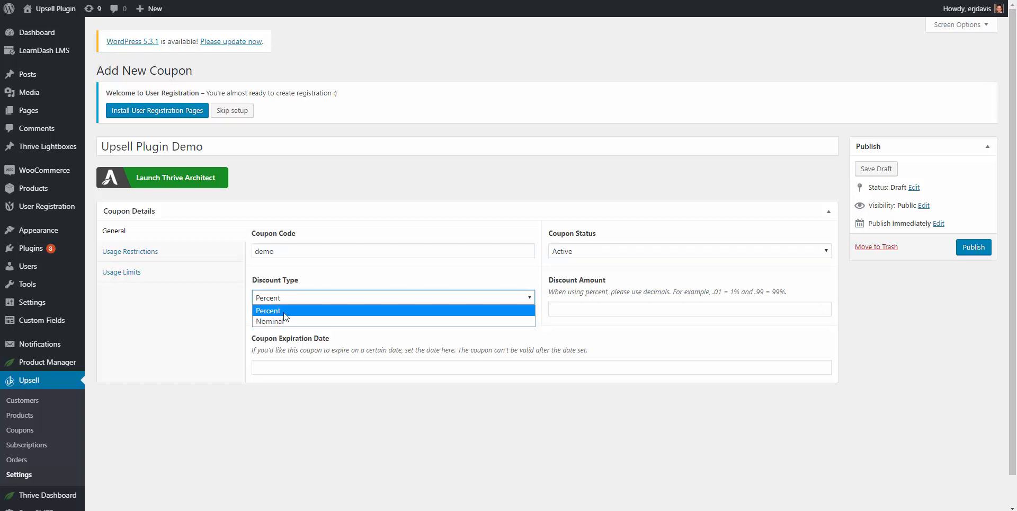
mouse_move(269, 321)
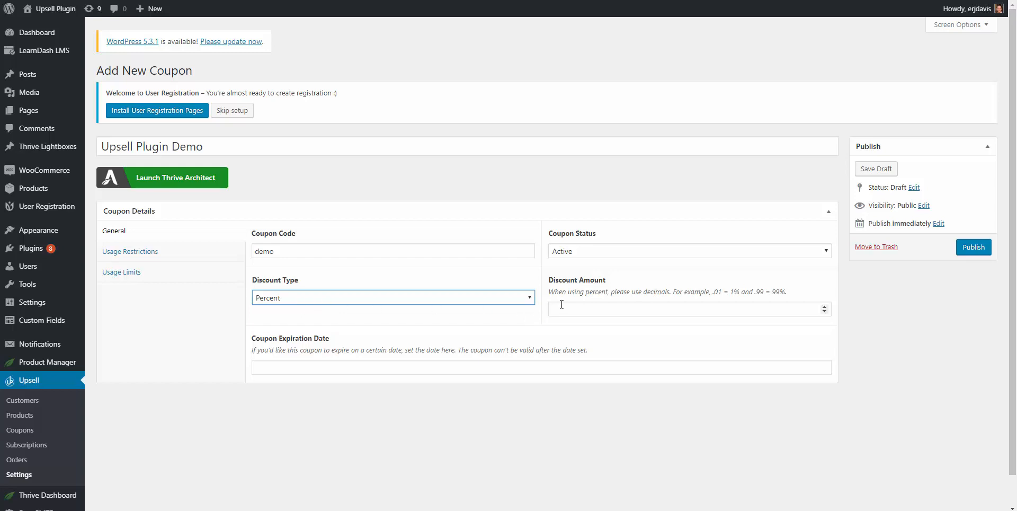
click(688, 309)
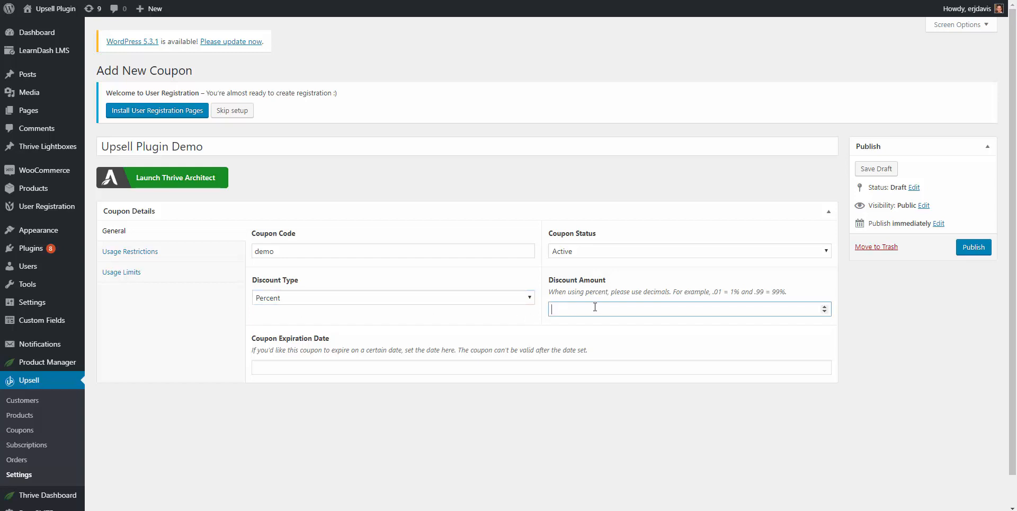
mouse_move(676, 307)
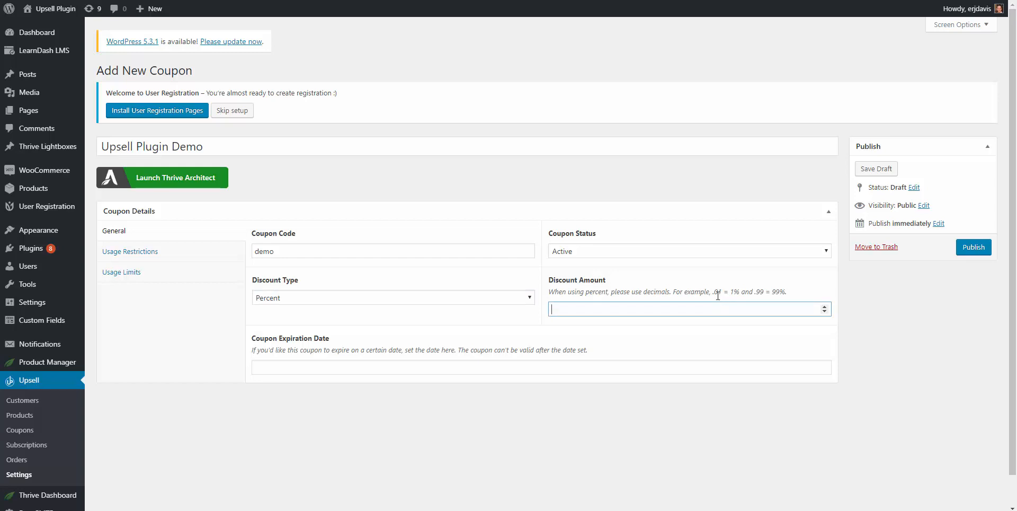
mouse_move(751, 263)
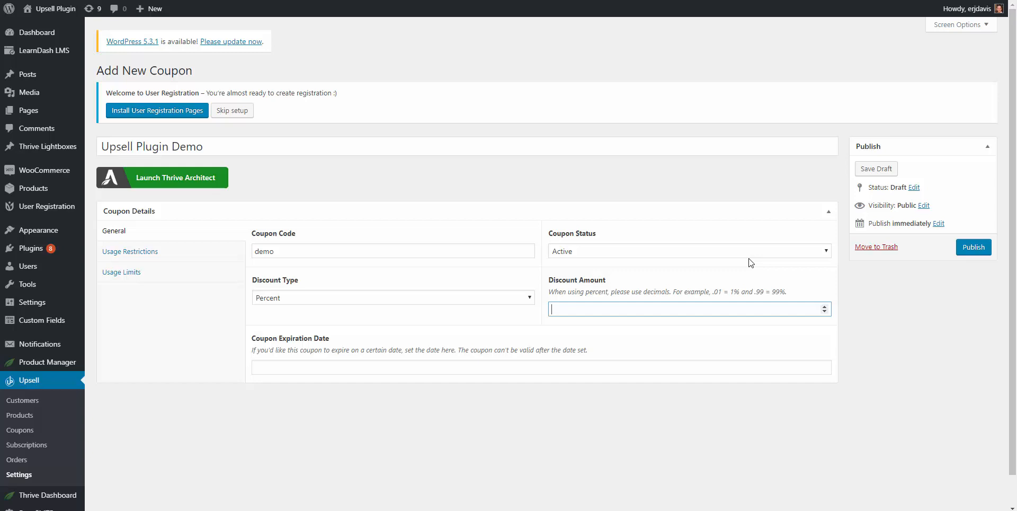
text(.50)
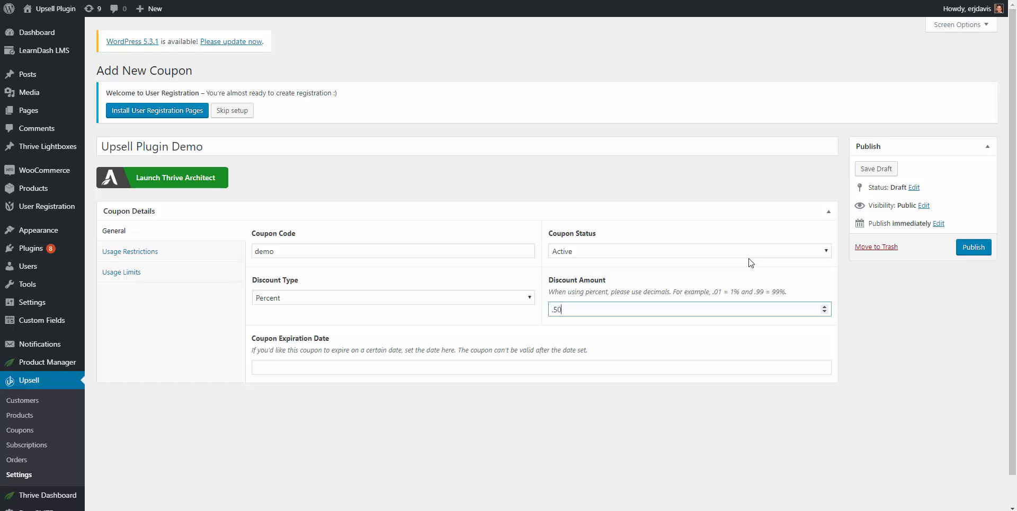
scroll(down, 3)
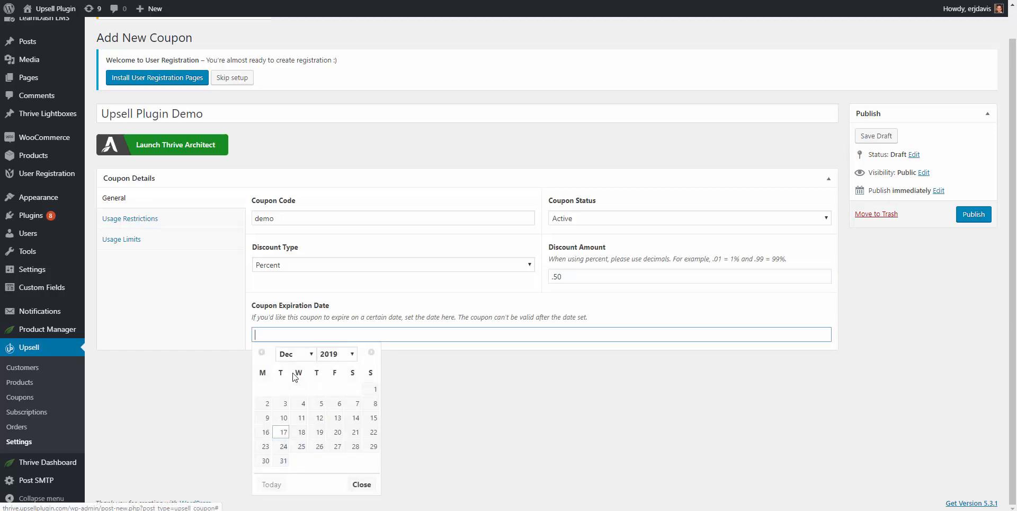
Pick December 31, 2019 as the coupon expiration date
click(283, 460)
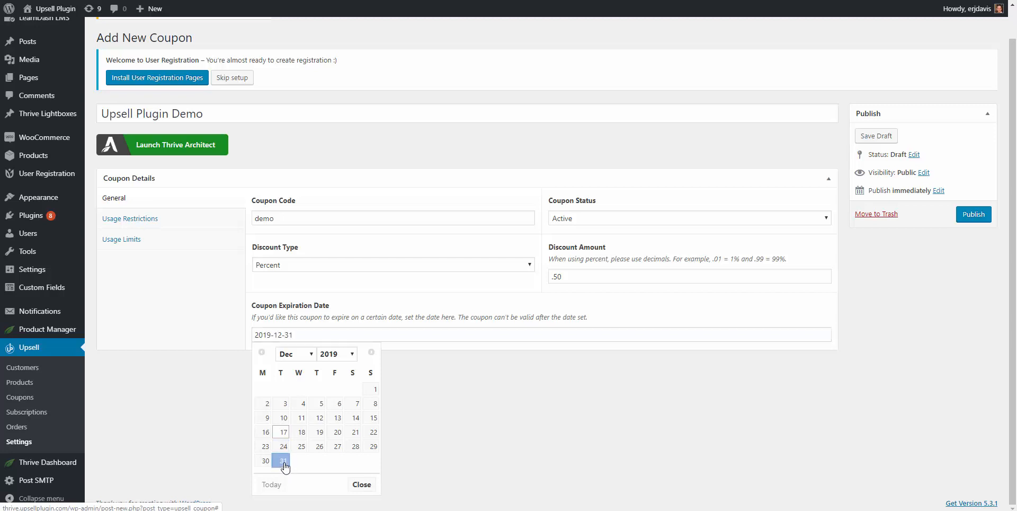
click(282, 461)
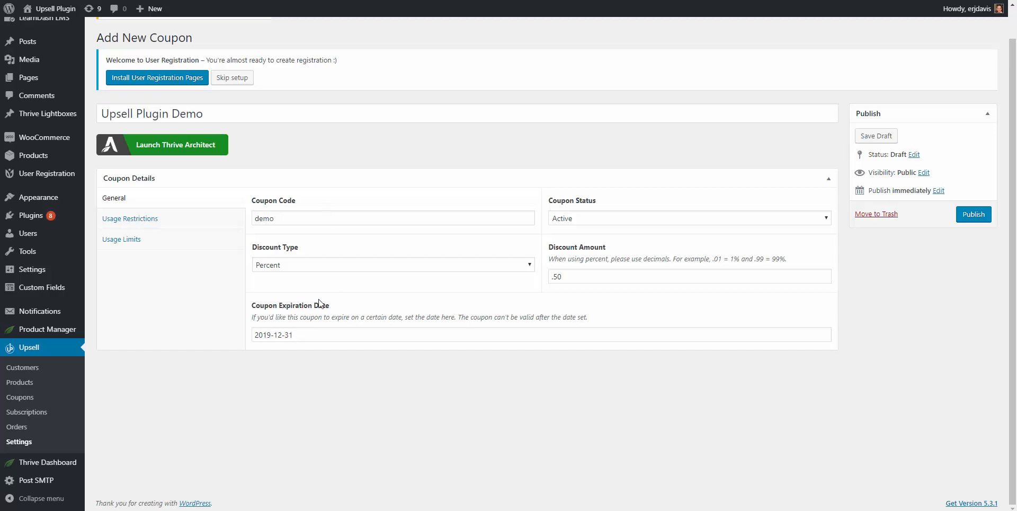
mouse_move(349, 273)
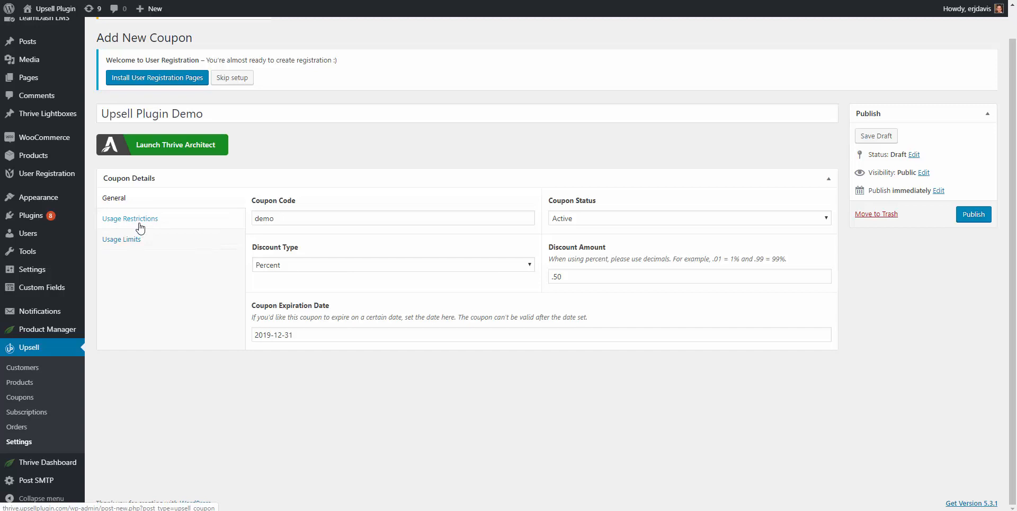
Try minimum spend 100 and maximum spend 500 under Usage Restrictions, leaving both blank
click(129, 218)
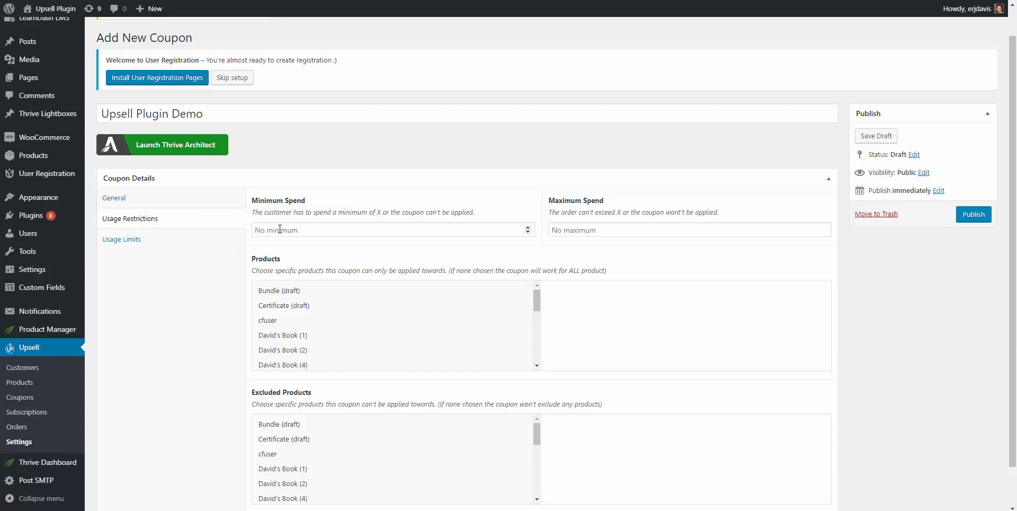
text(1)
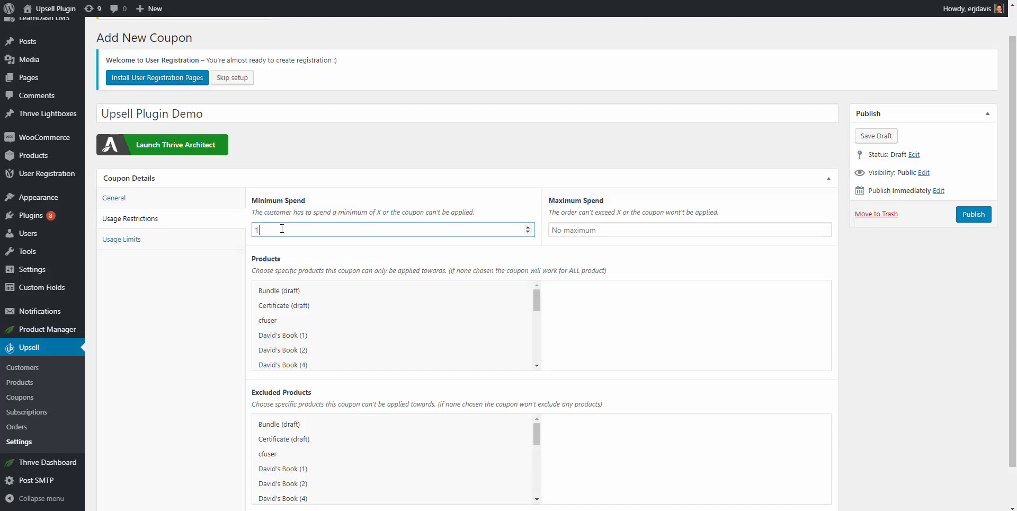
text(00)
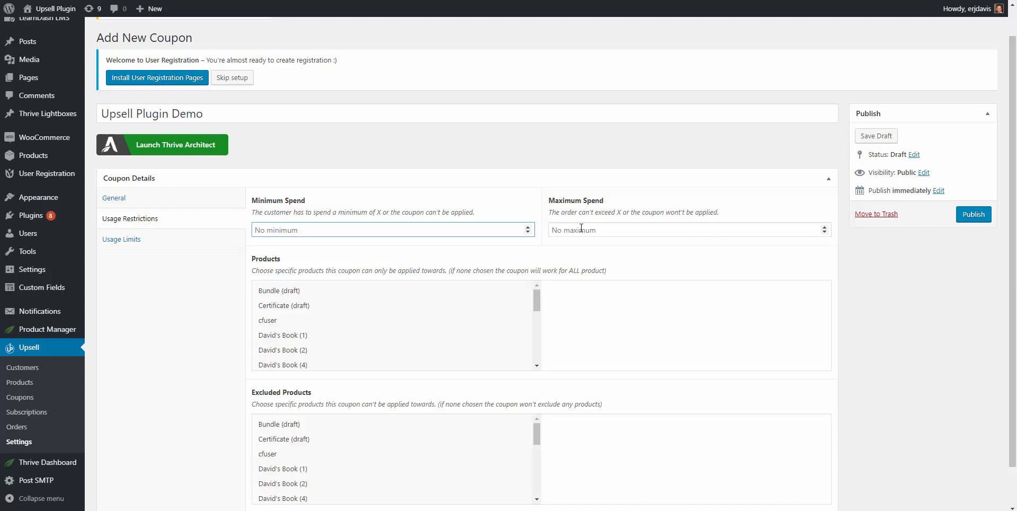
text(5)
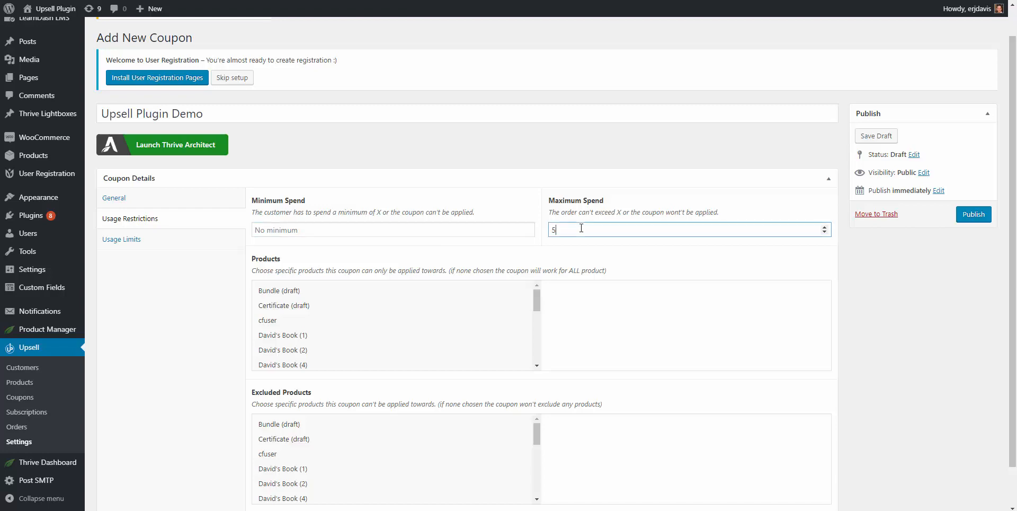
text(00)
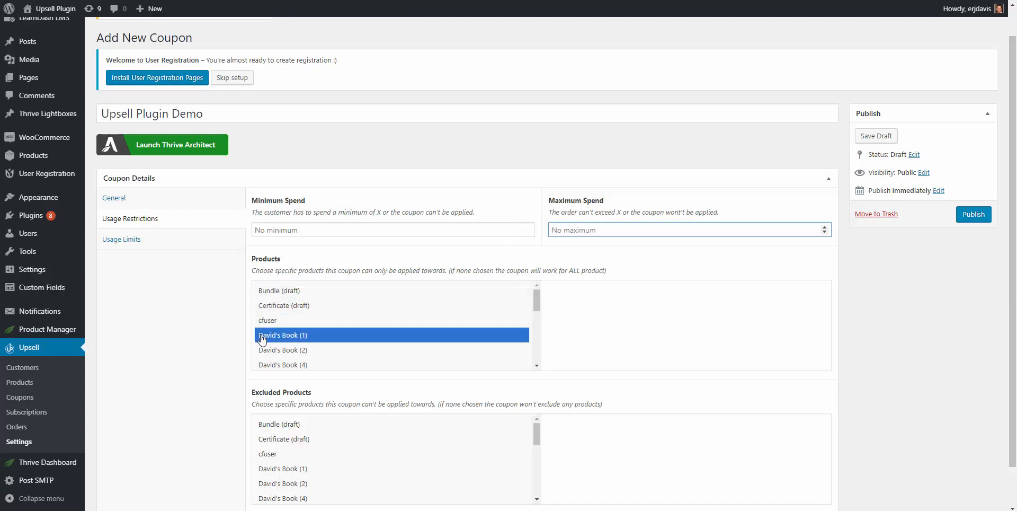
Browse the Products and Excluded Products lists, excluding David's Book (1), (2) and (4)
click(279, 291)
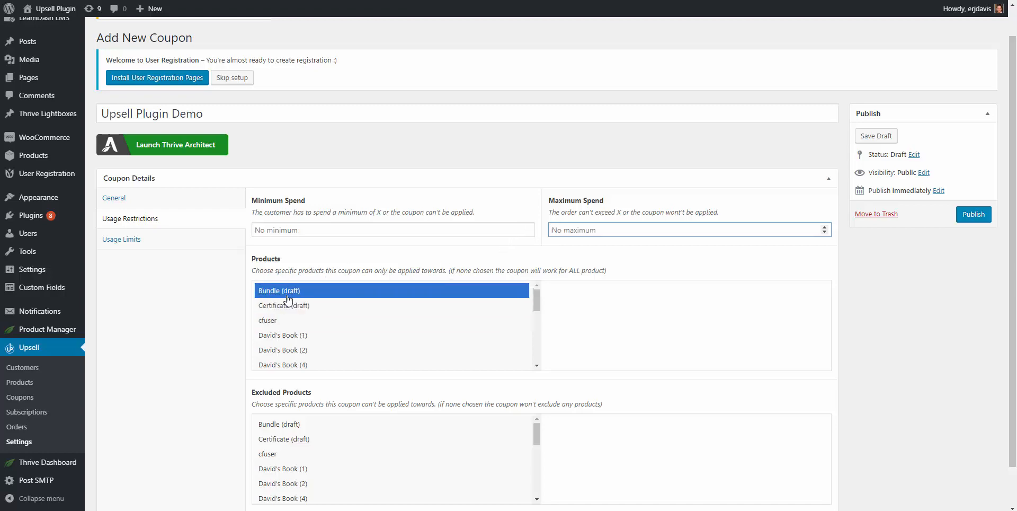
click(282, 335)
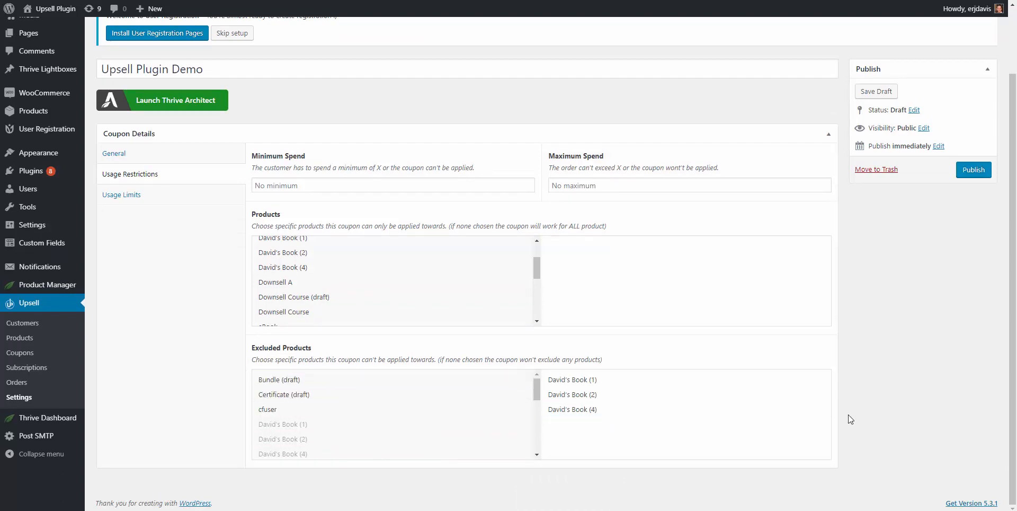
click(572, 380)
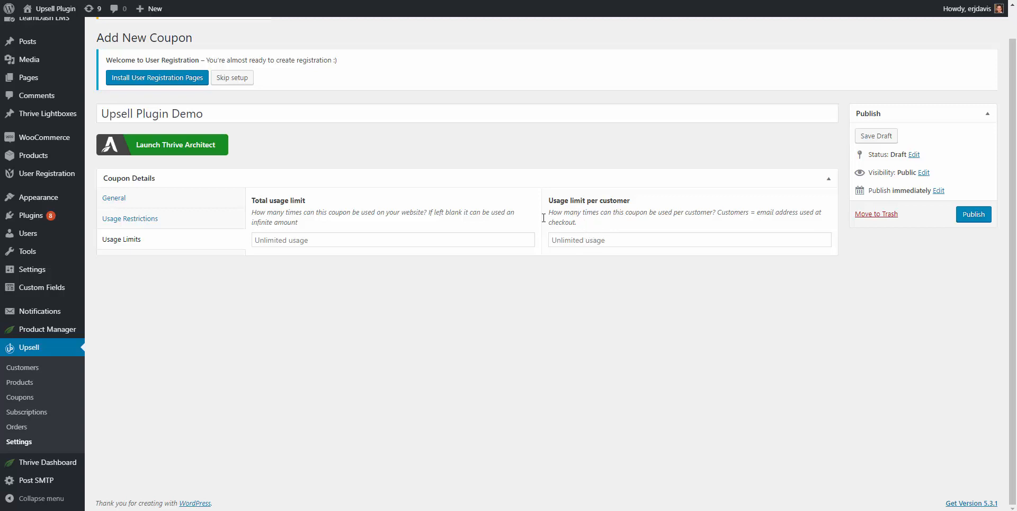
Try a usage limit of 1 per customer, then clear it to keep usage unlimited
click(690, 239)
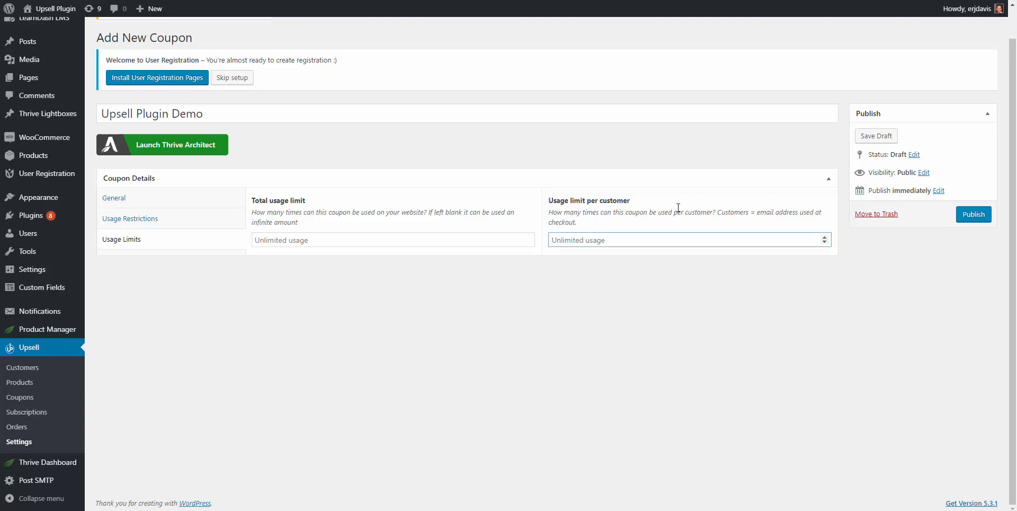
text(1)
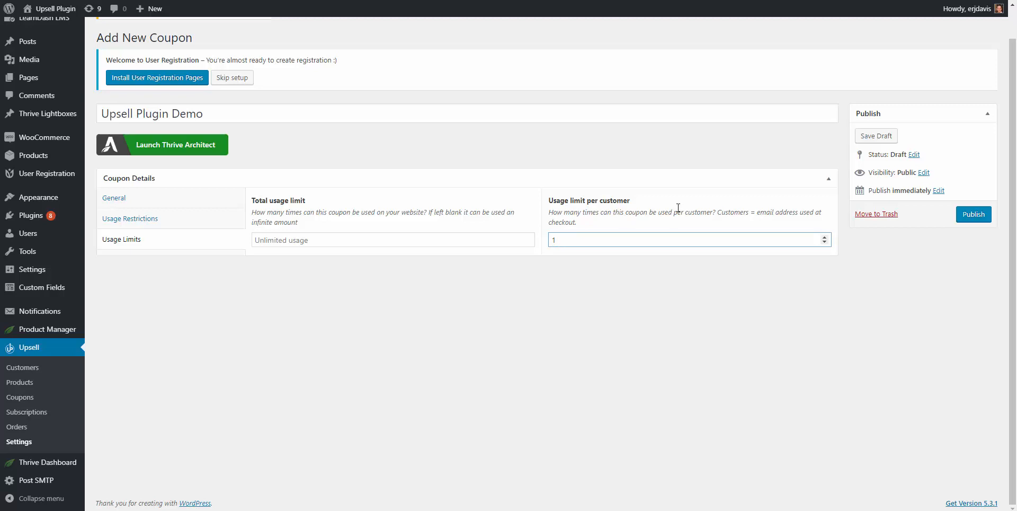
click(681, 239)
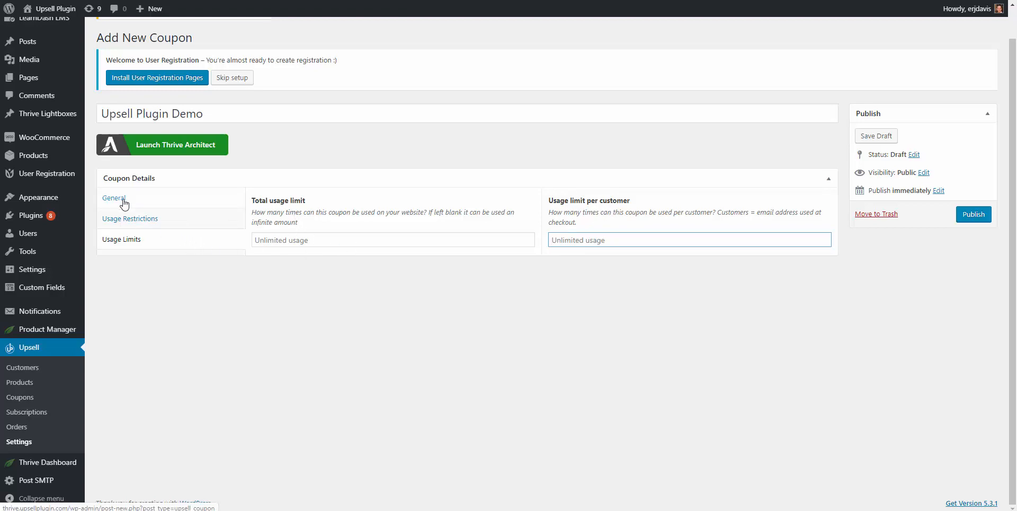
Review the General settings and publish the Upsell Plugin Demo coupon
click(113, 198)
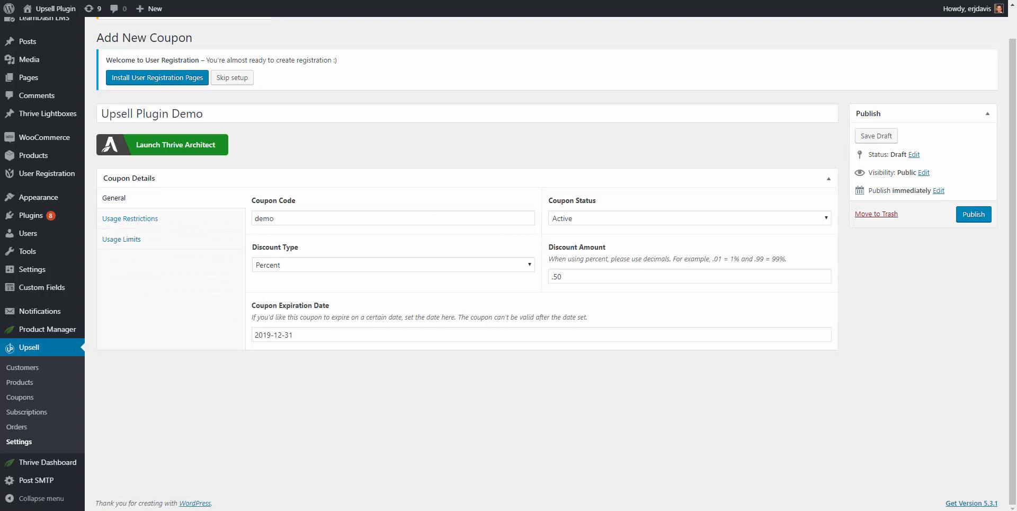
mouse_move(518, 343)
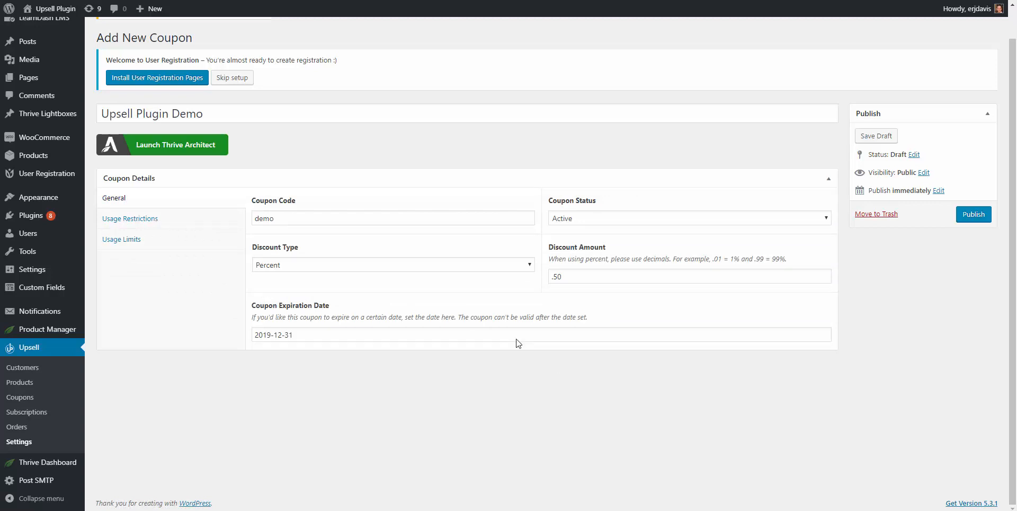
click(972, 214)
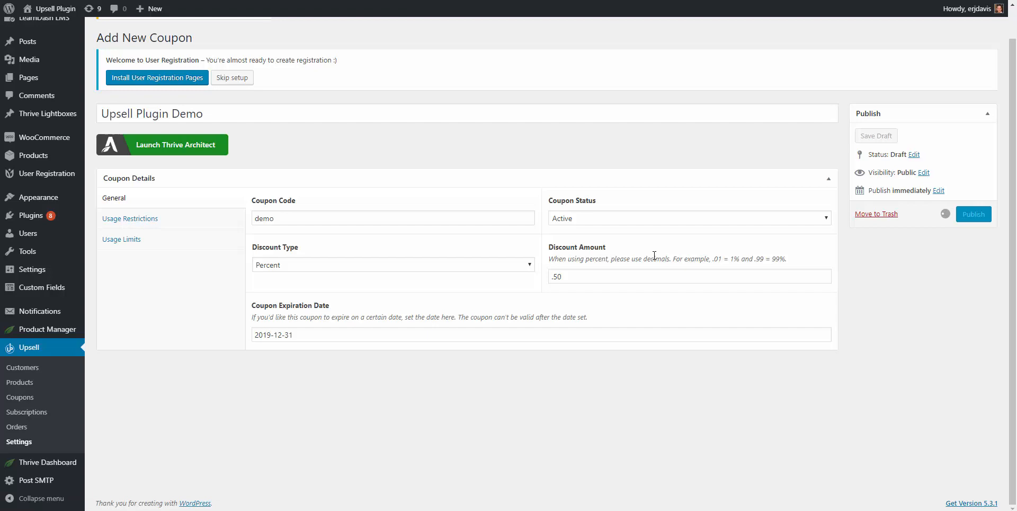
click(973, 213)
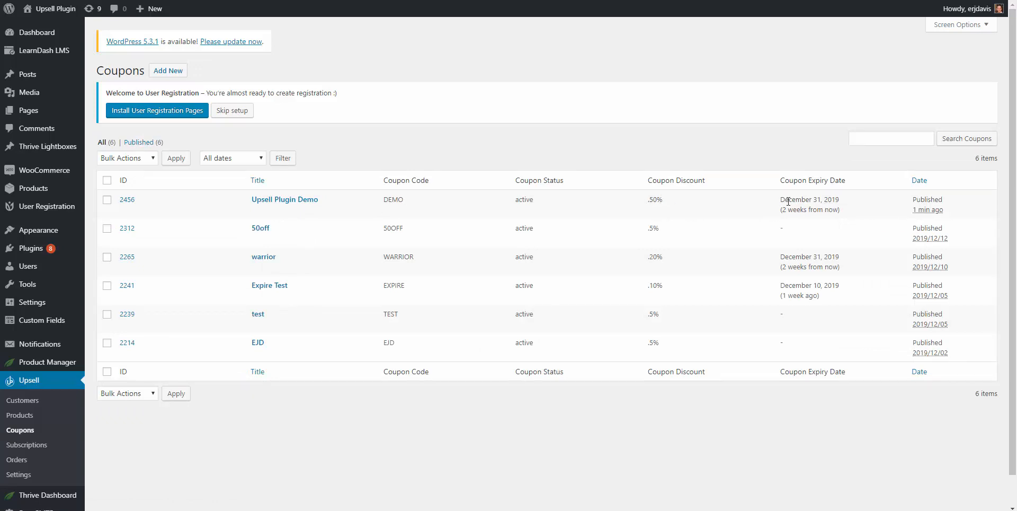
mouse_move(775, 397)
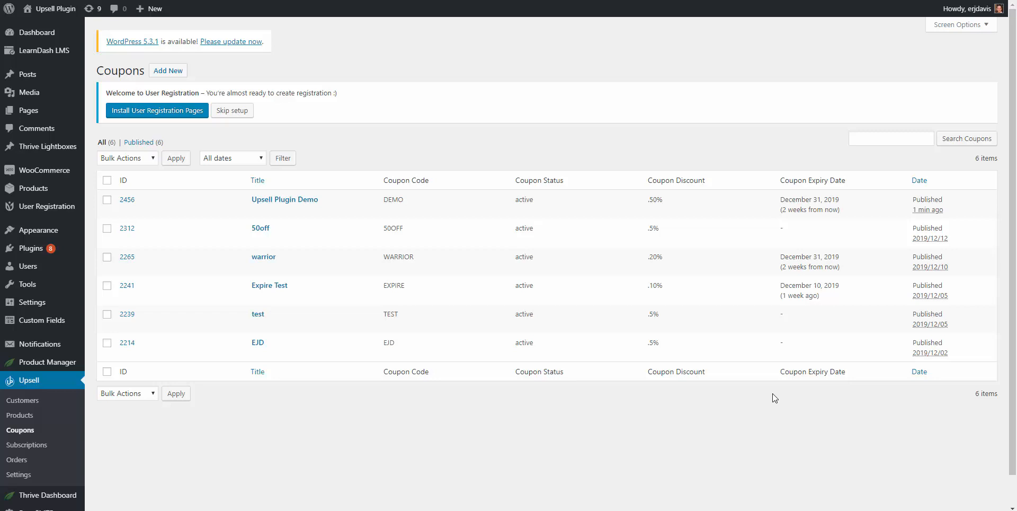
mouse_move(108, 413)
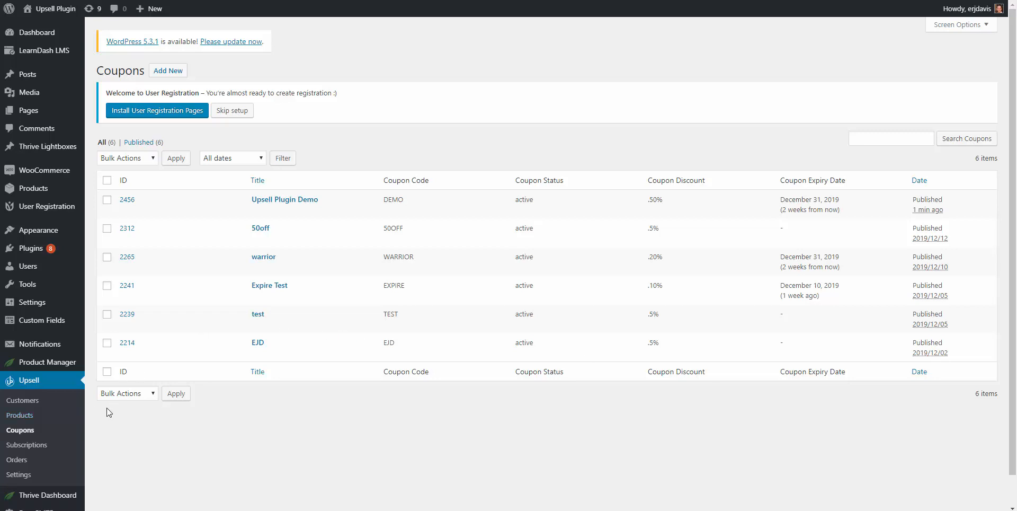
scroll(down, 3)
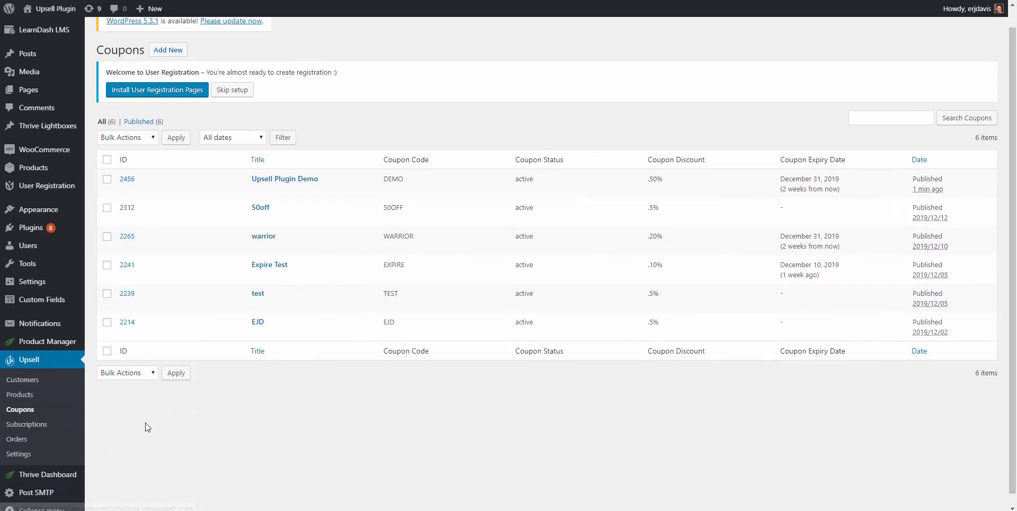
scroll(down, 3)
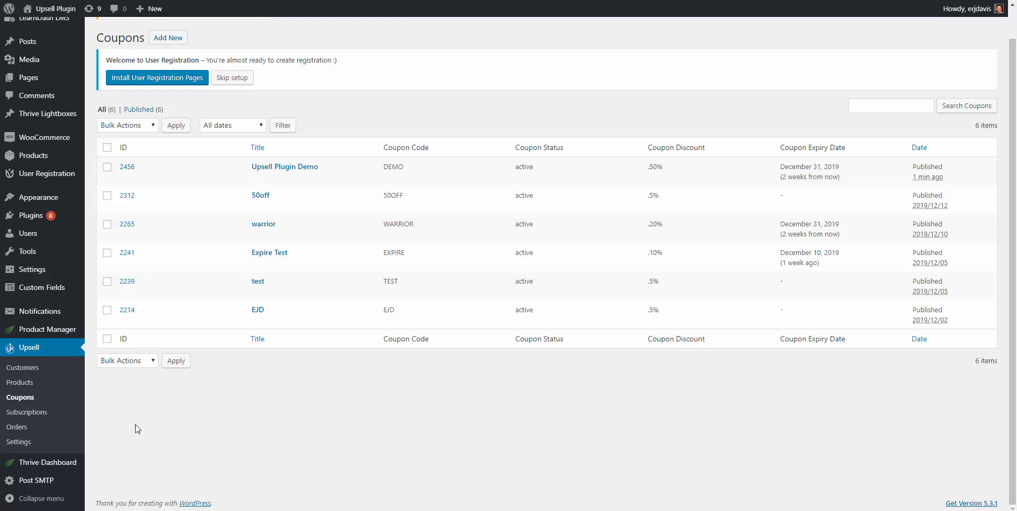
mouse_move(141, 428)
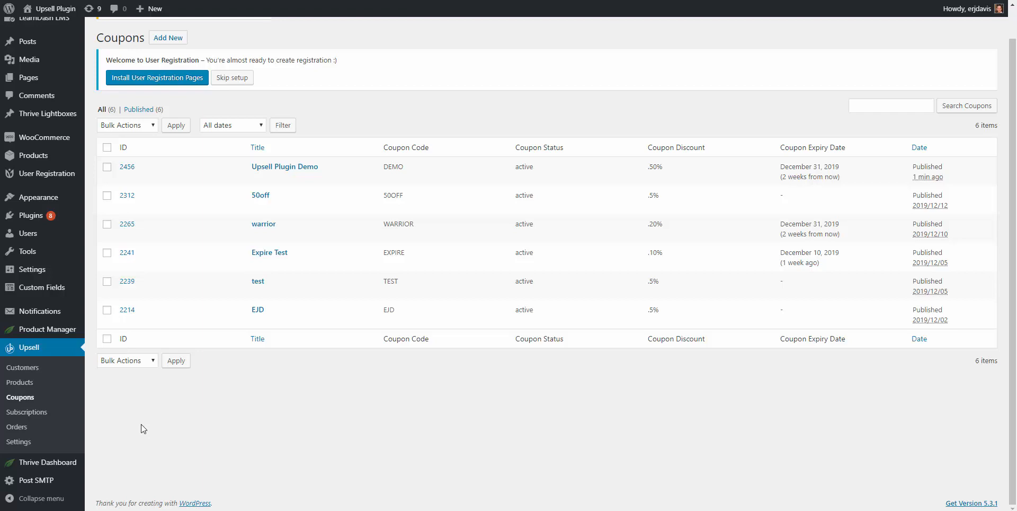
mouse_move(26, 387)
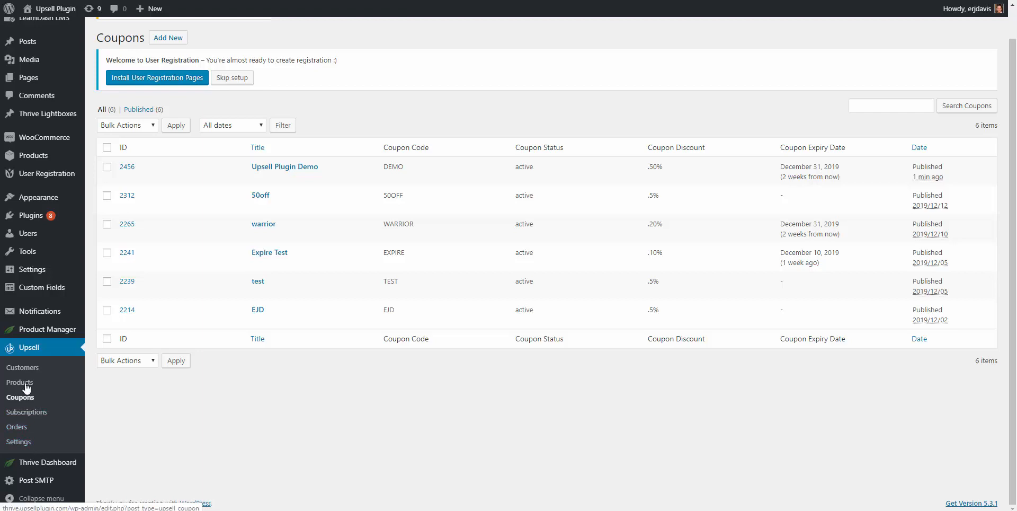
Edit the Upsell Plugin Course product and scroll its Checkout Settings to the Coupon section
click(19, 381)
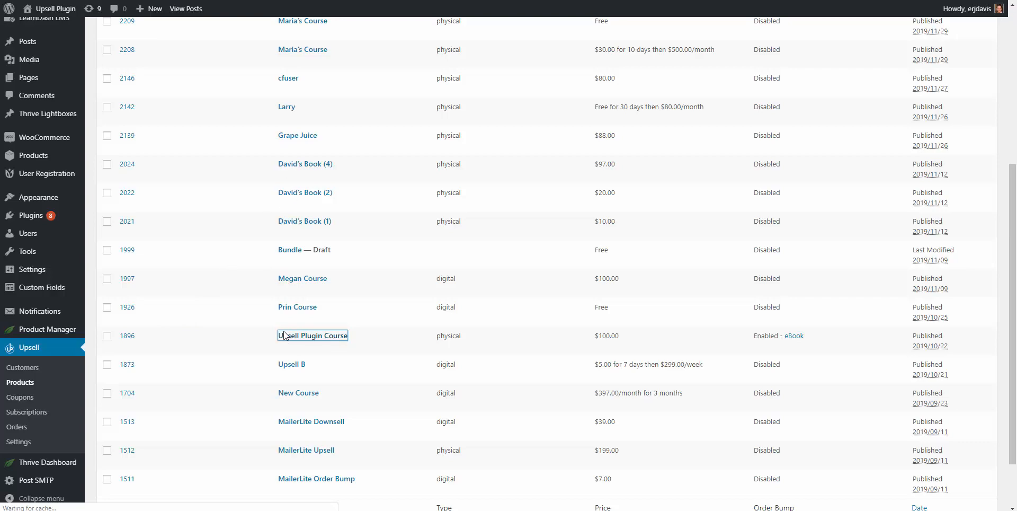
click(312, 335)
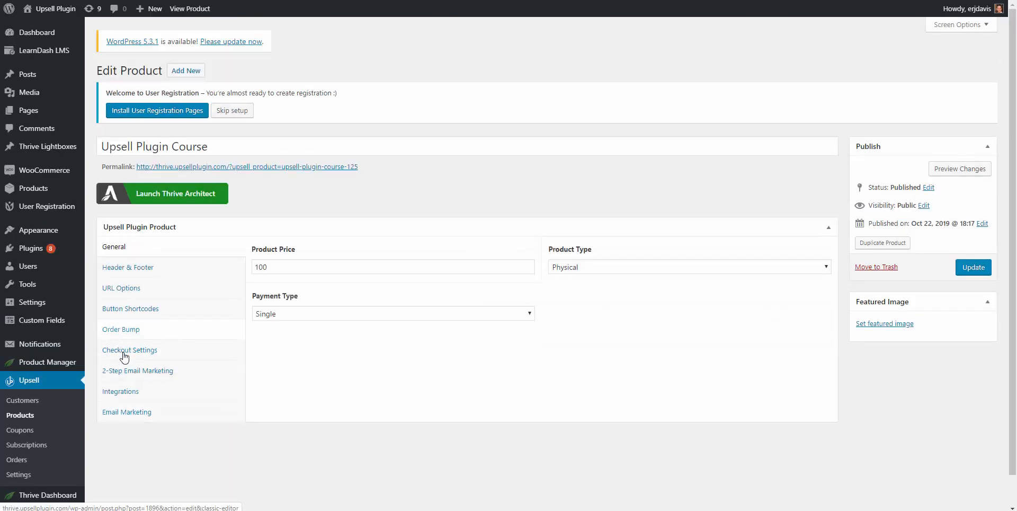
click(129, 350)
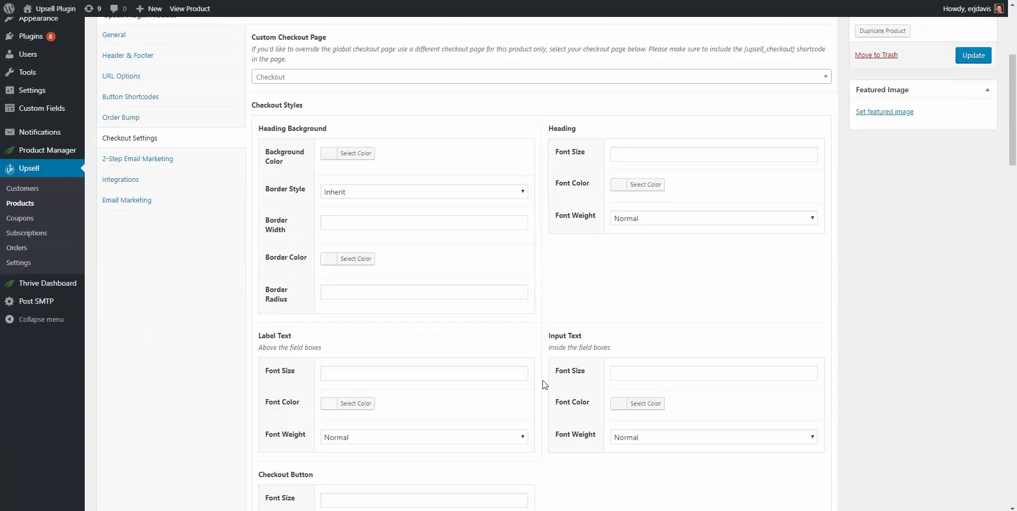
scroll(down, 3)
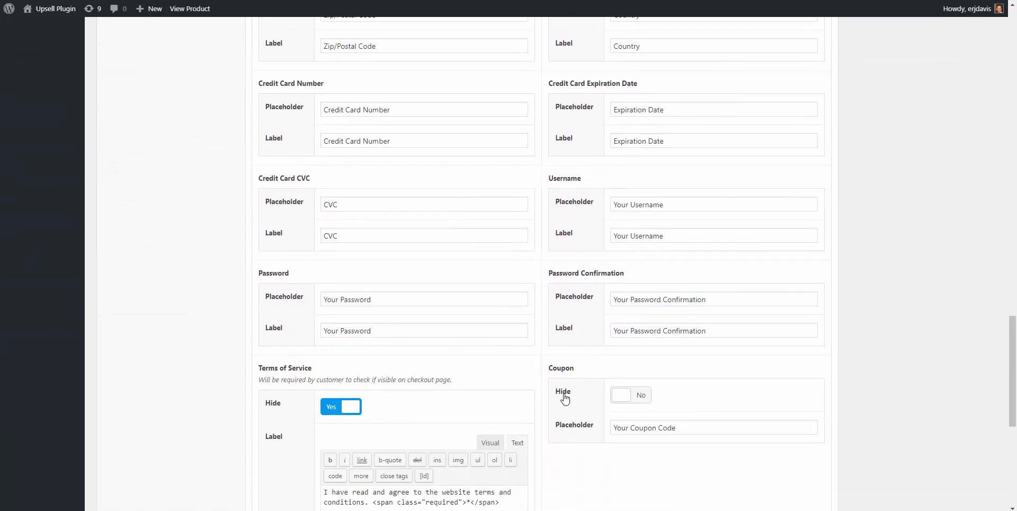
scroll(down, 3)
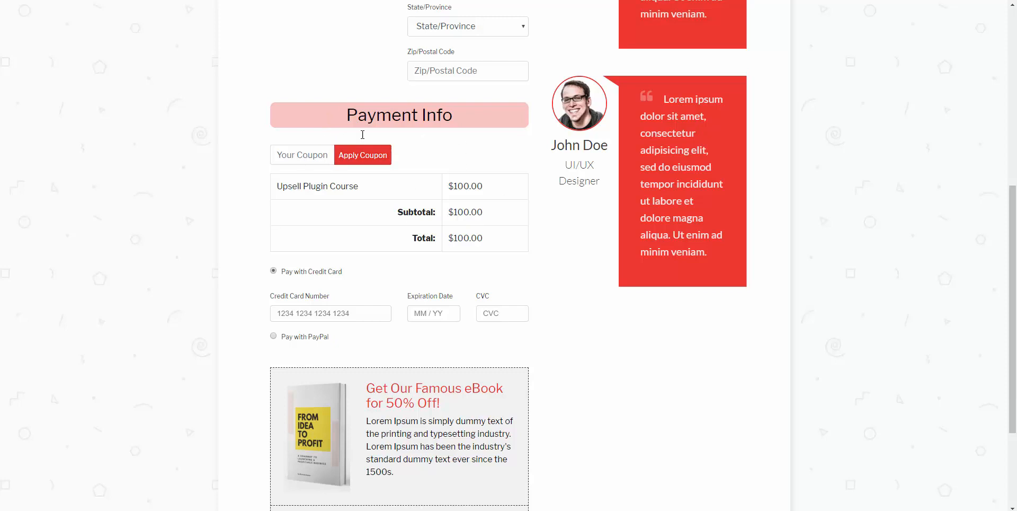
mouse_move(446, 214)
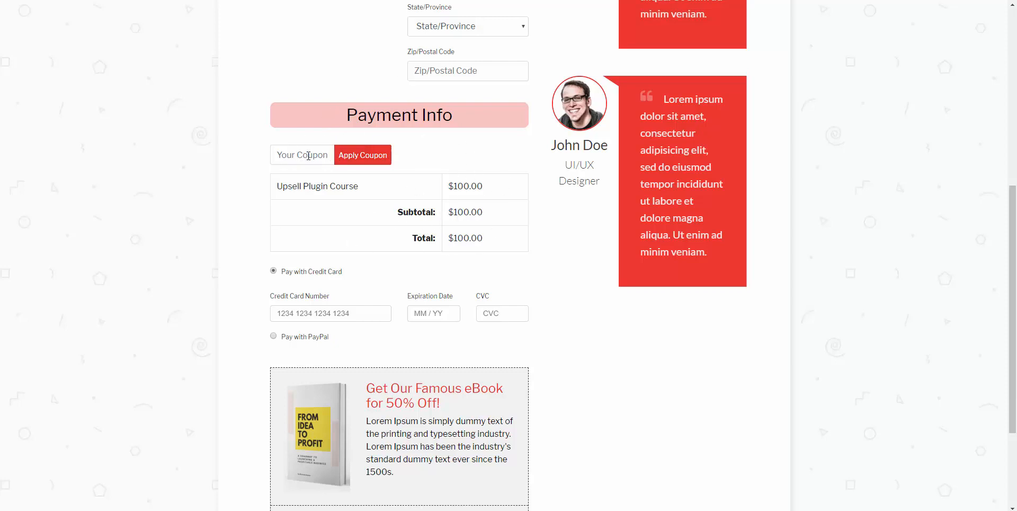
mouse_move(335, 163)
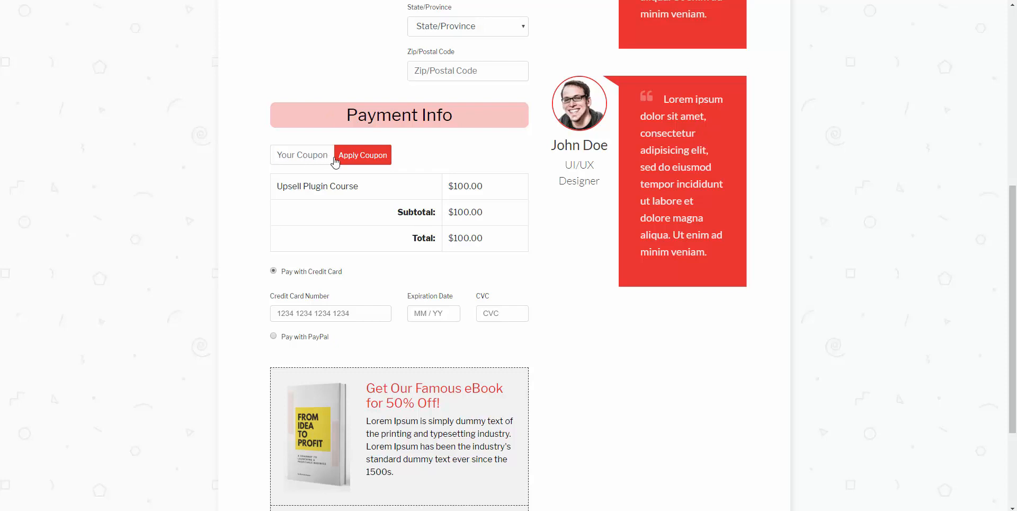
mouse_move(327, 177)
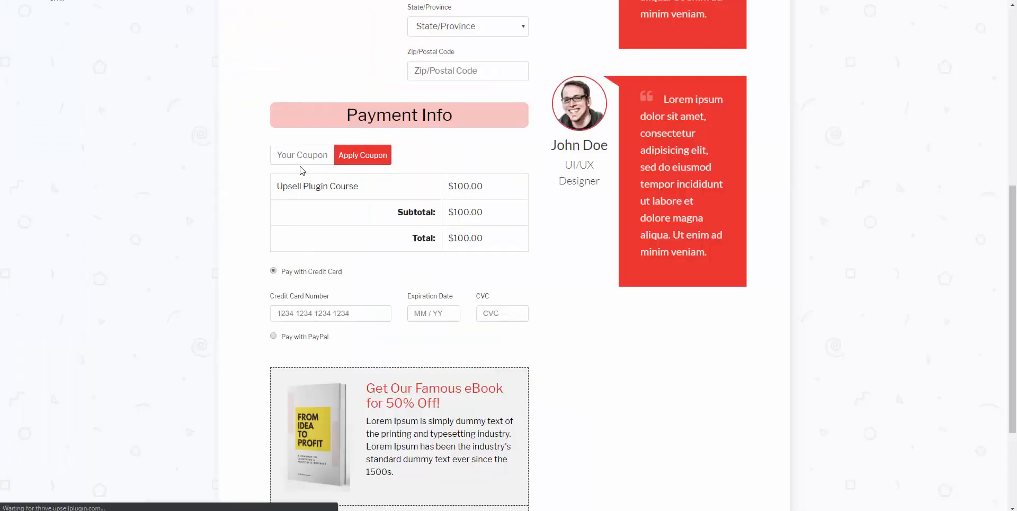
click(363, 155)
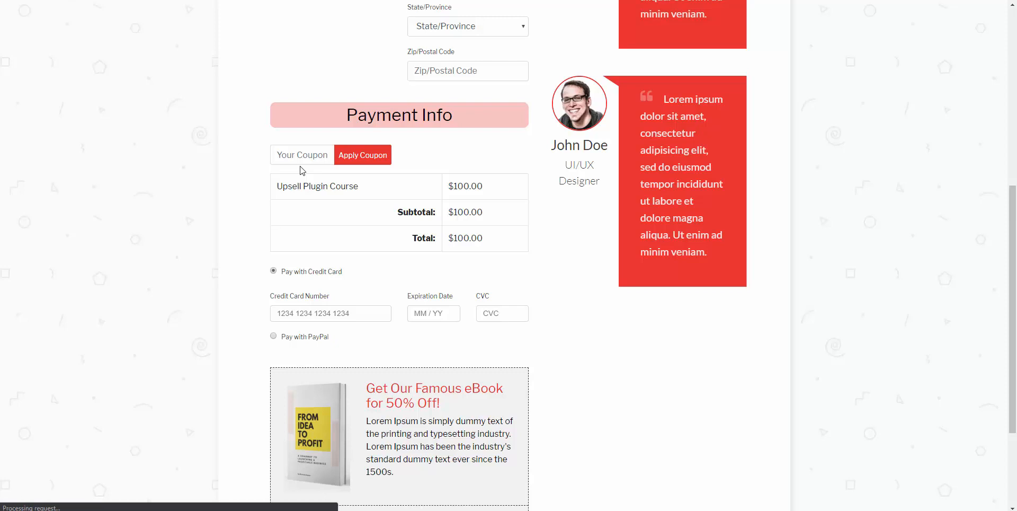
click(362, 155)
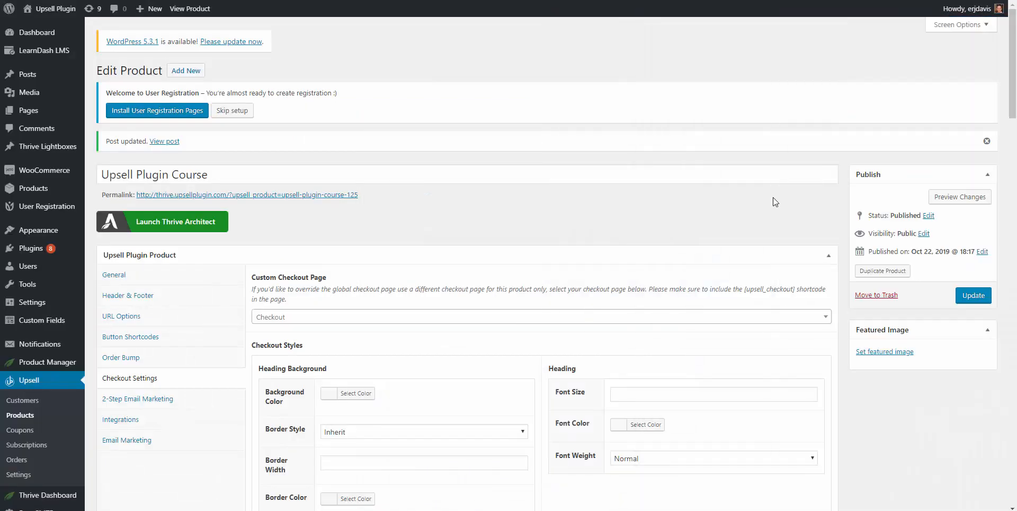
scroll(down, 3)
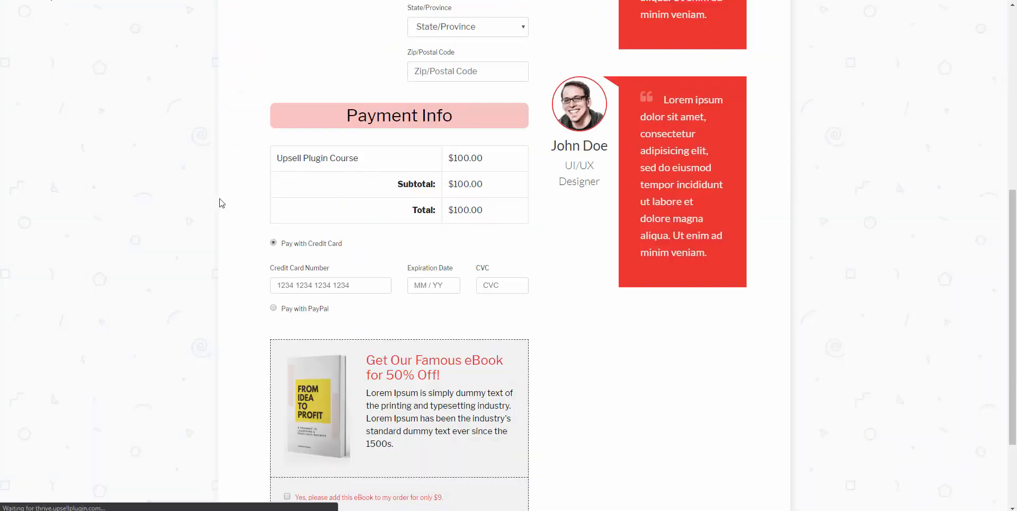
mouse_move(228, 216)
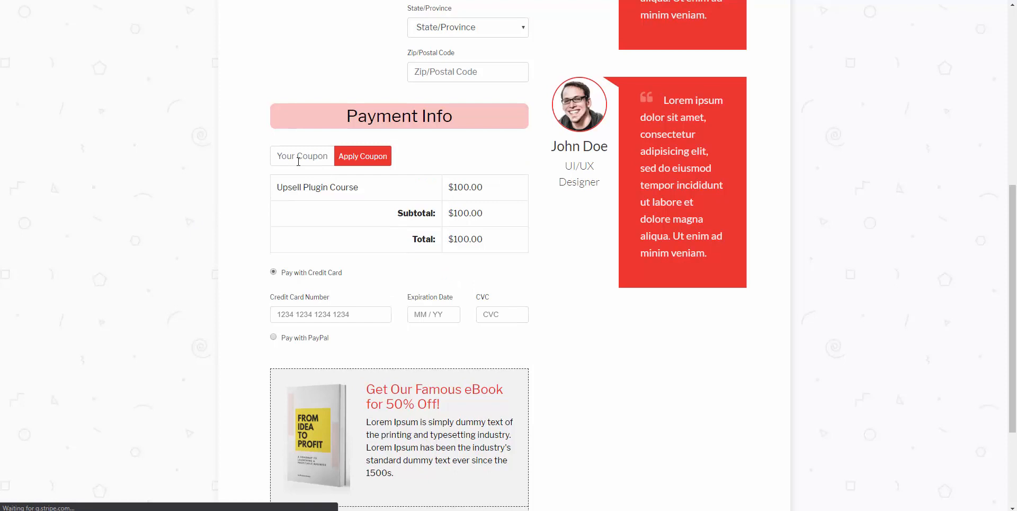
Apply the demo coupon at checkout, giving a $50.00 discount off the $100.00 subtotal
click(302, 156)
text(demo)
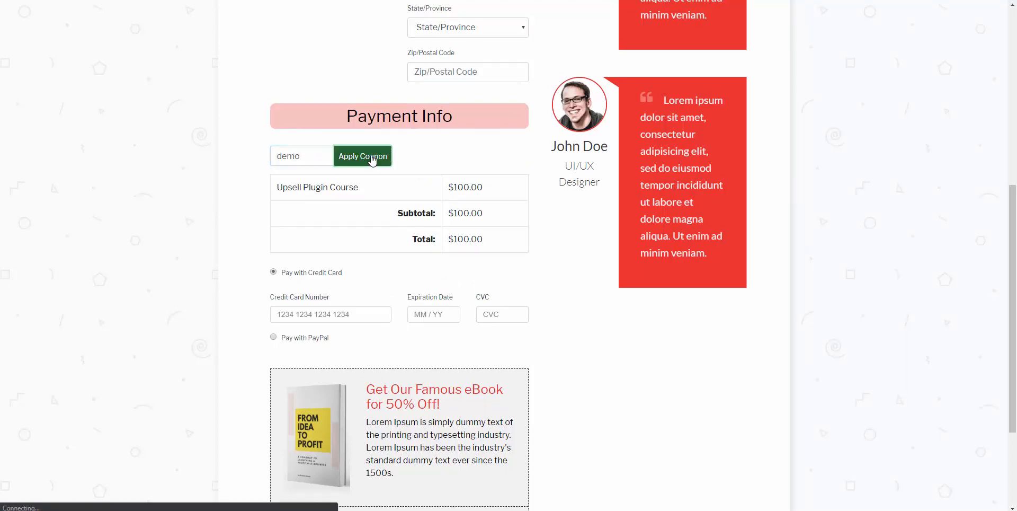
click(363, 156)
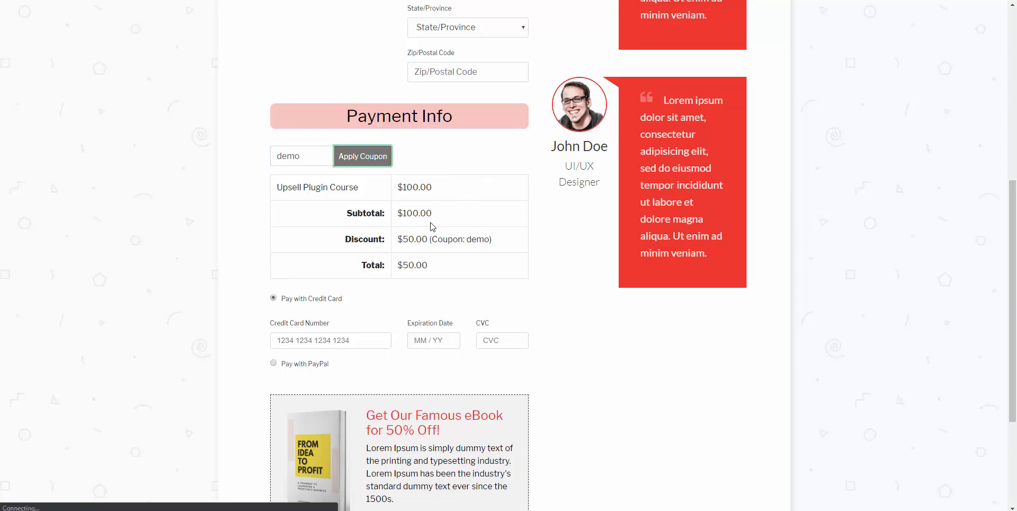
mouse_move(345, 244)
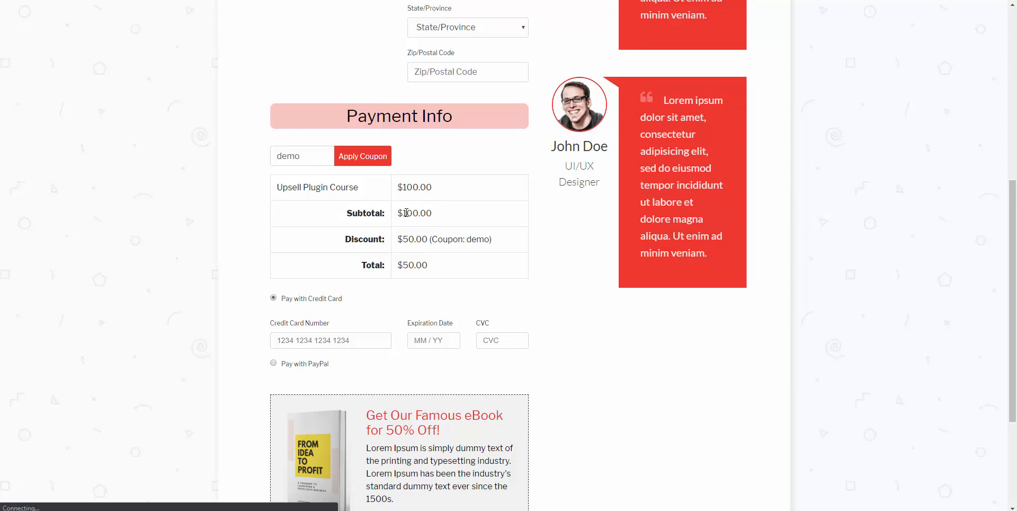
double_click(412, 239)
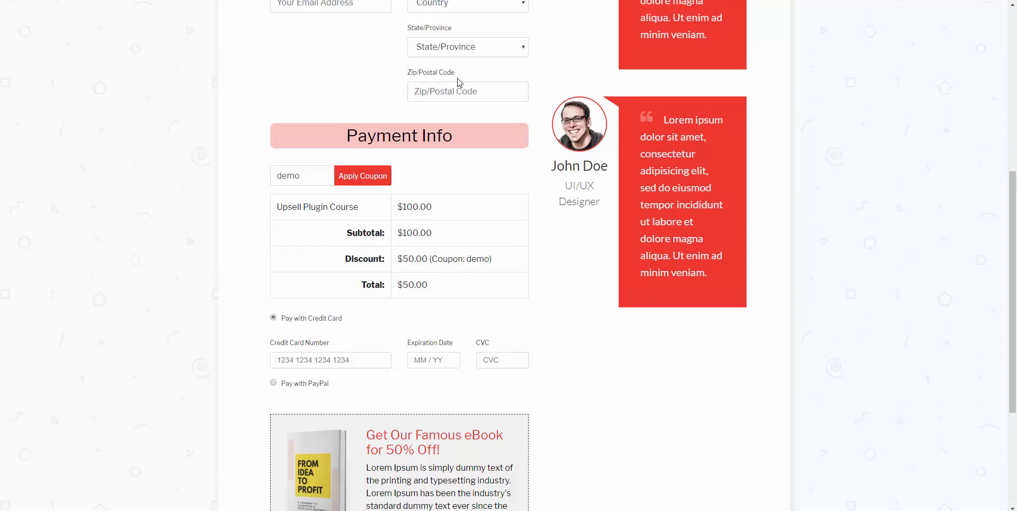
Set billing to United States, Pennsylvania, adding $3.00 tax for a $53.00 total
click(467, 36)
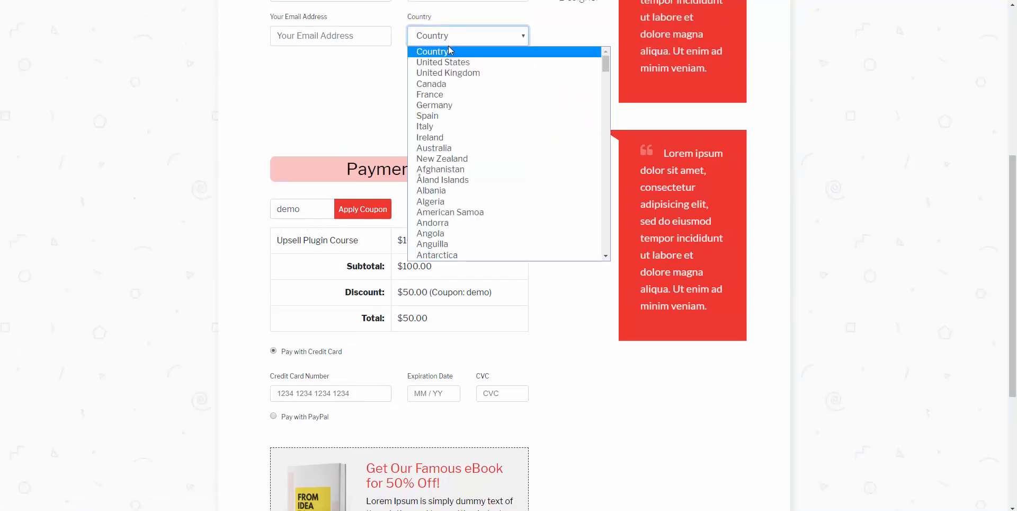
click(443, 63)
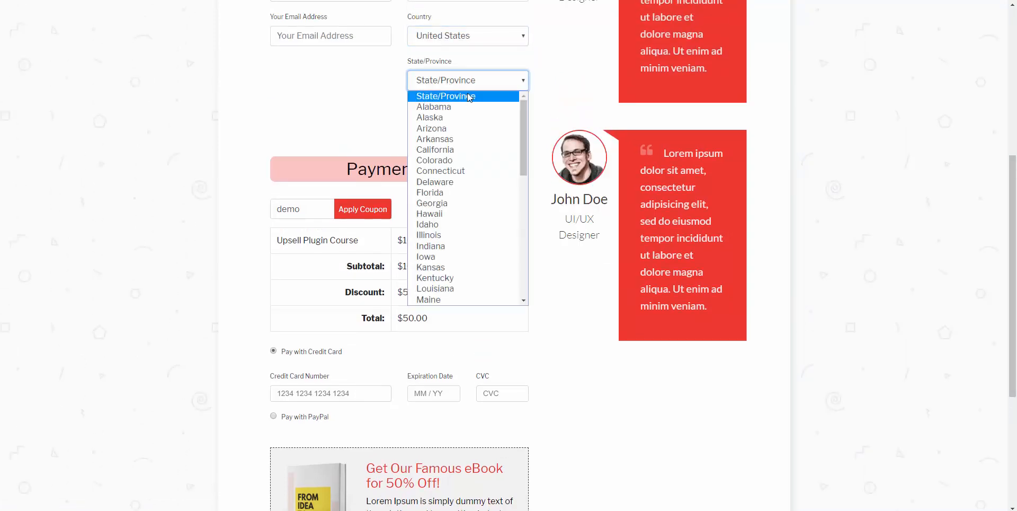
click(440, 80)
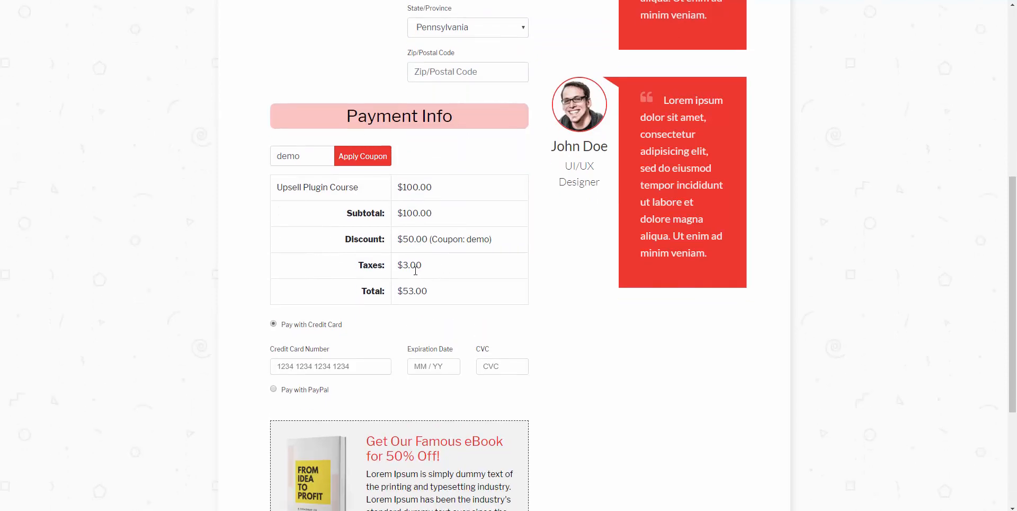
double_click(409, 264)
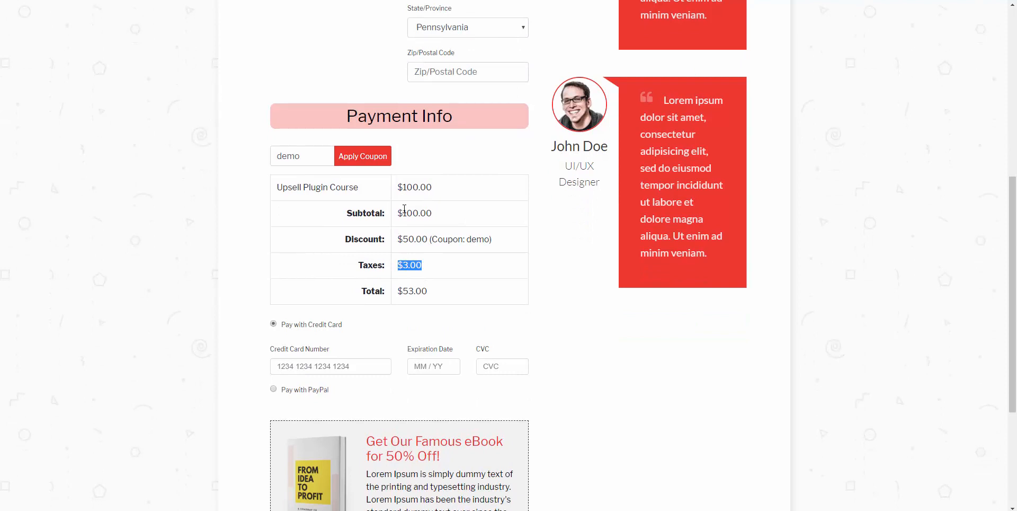
mouse_move(437, 194)
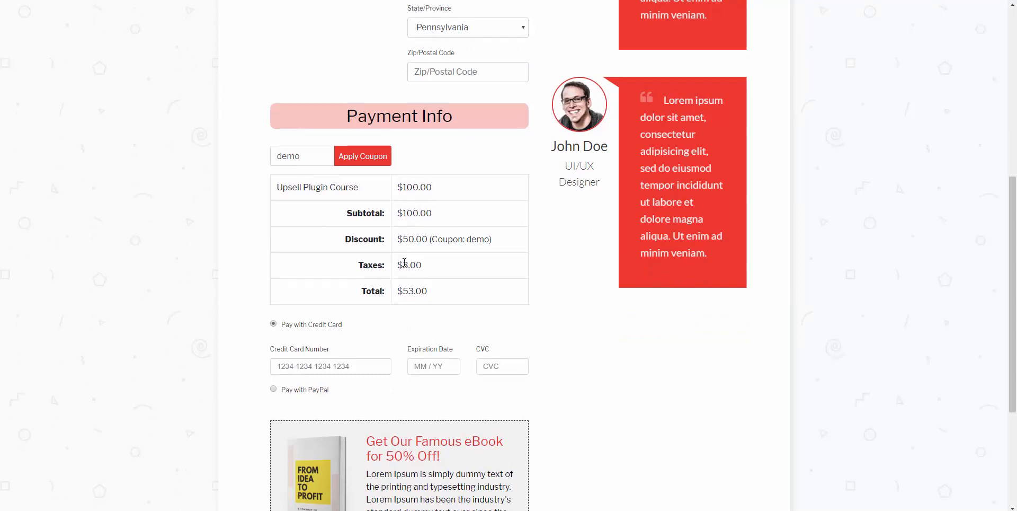
double_click(409, 265)
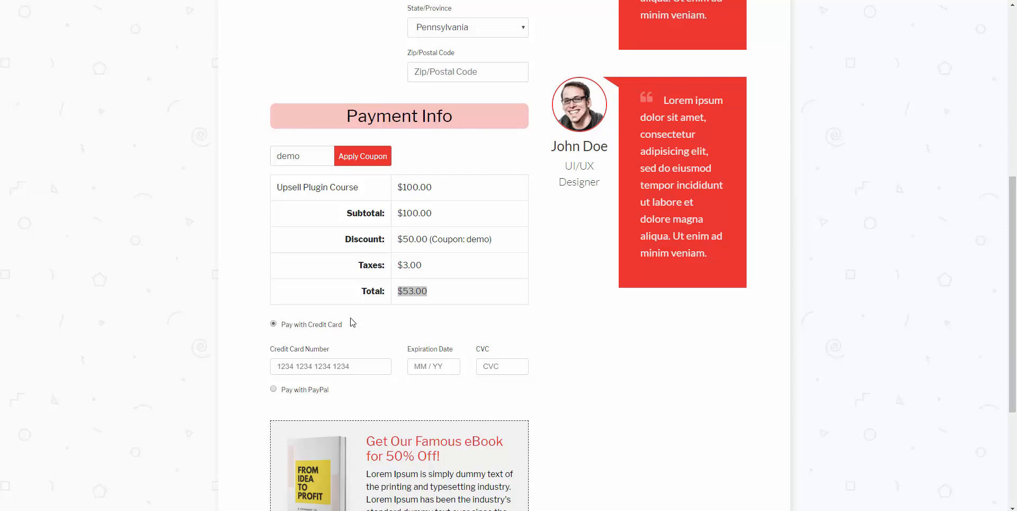
mouse_move(360, 313)
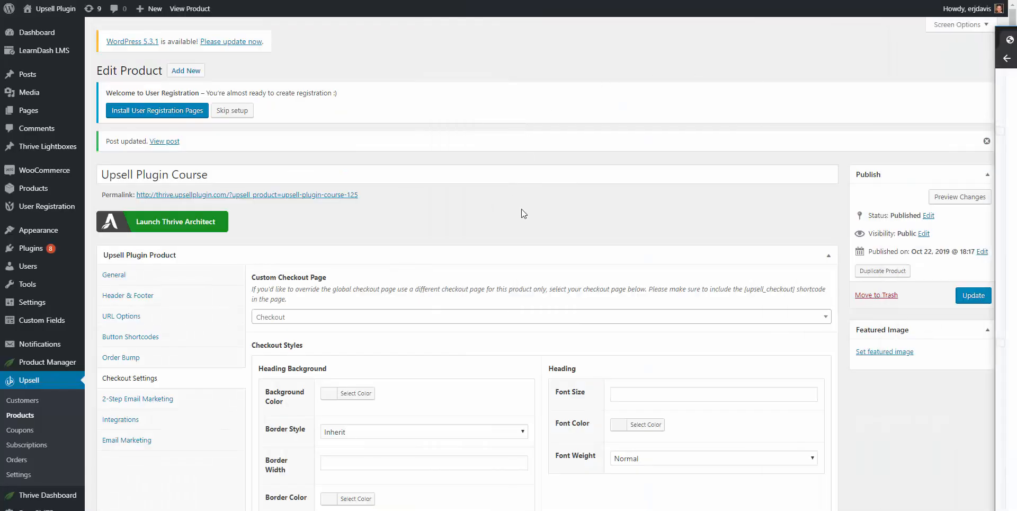
Scroll down the Upsell Plugin Course editor to its checkout settings
scroll(down, 3)
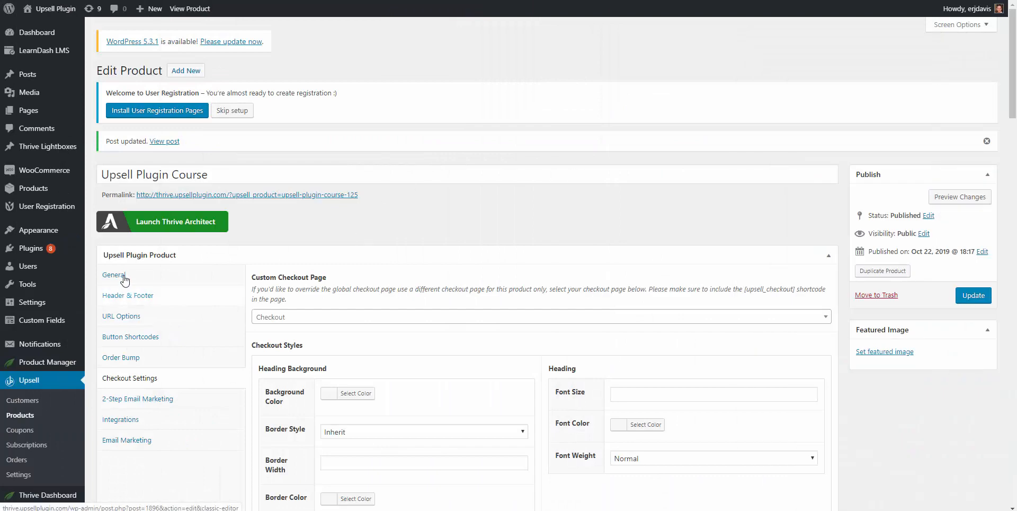
Show the product's URL Options and select the whole Purchase URL
click(121, 315)
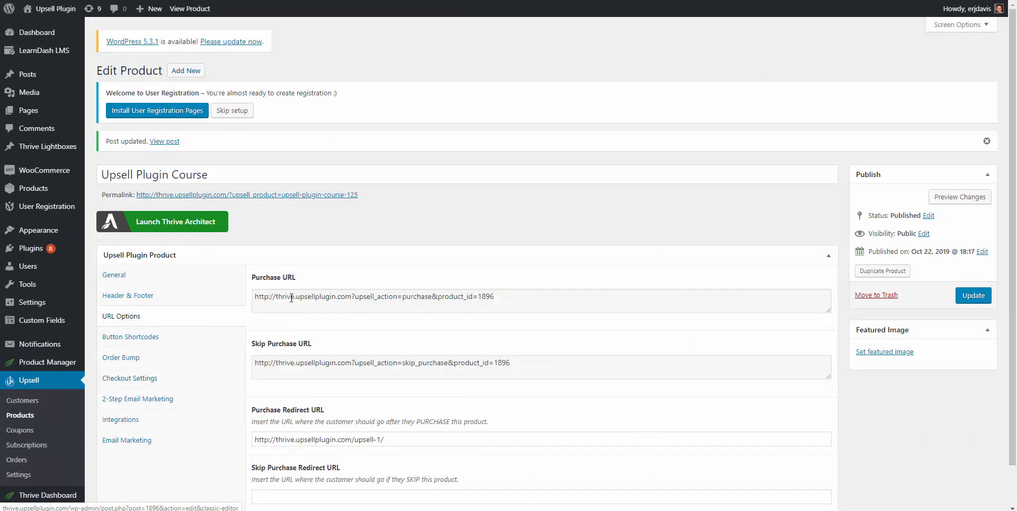
triple_click(373, 296)
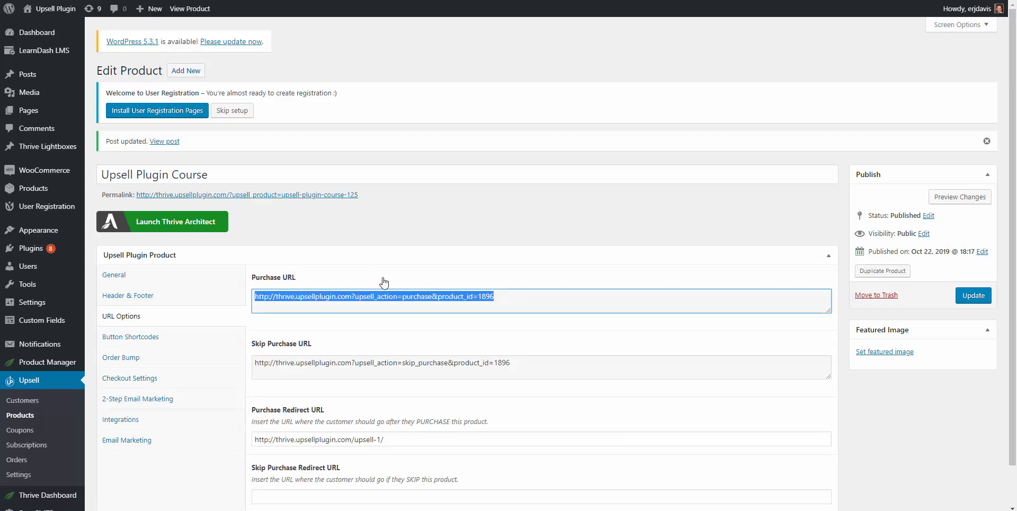
mouse_move(388, 330)
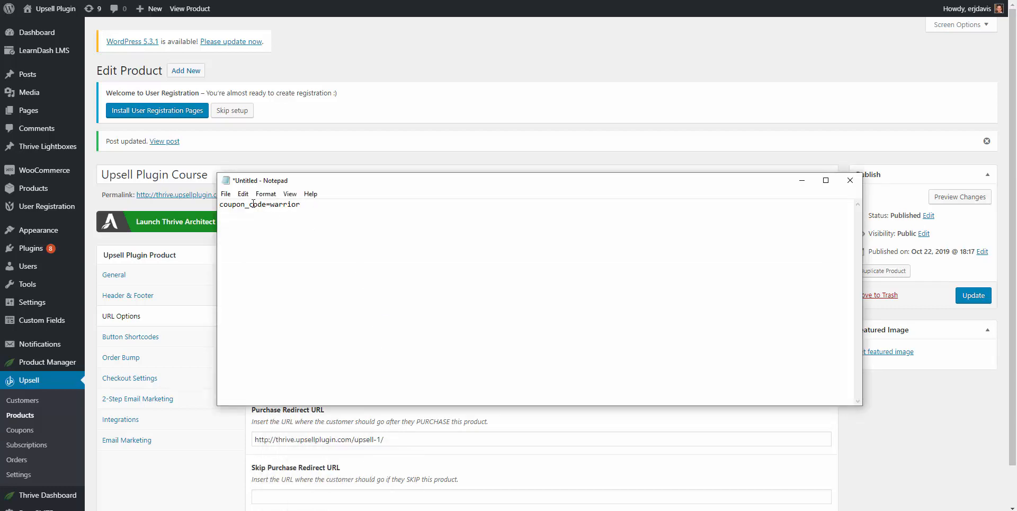
Place the purchase URL in Notepad and change the coupon line's value to coupon_code=demo
text(http://thrive.upsellplugin.com?upsell_action=purchase&product_id=1896)
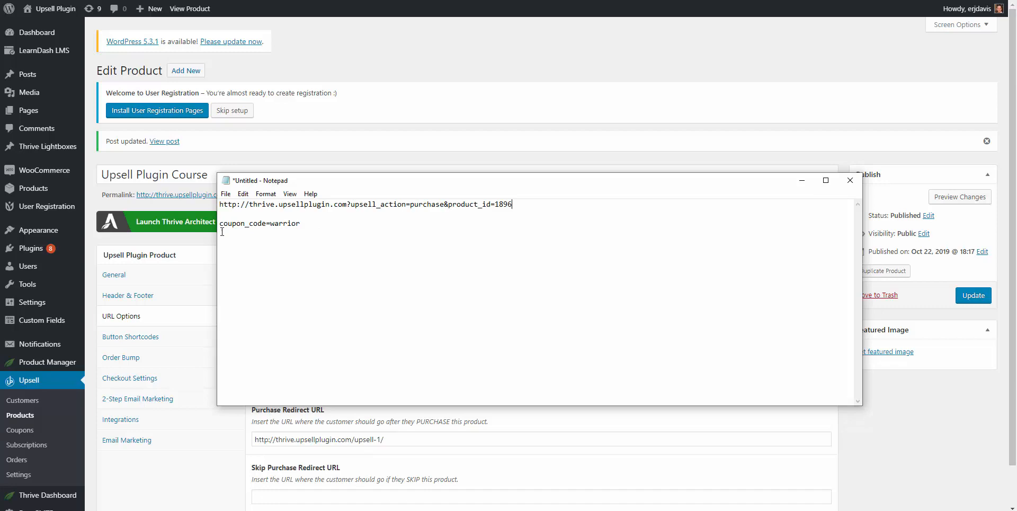
double_click(285, 224)
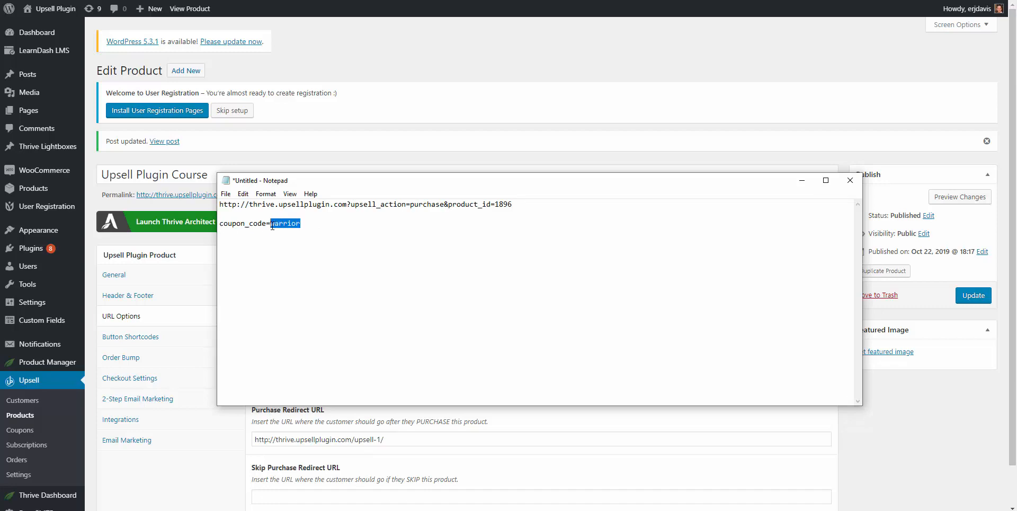
text(demo)
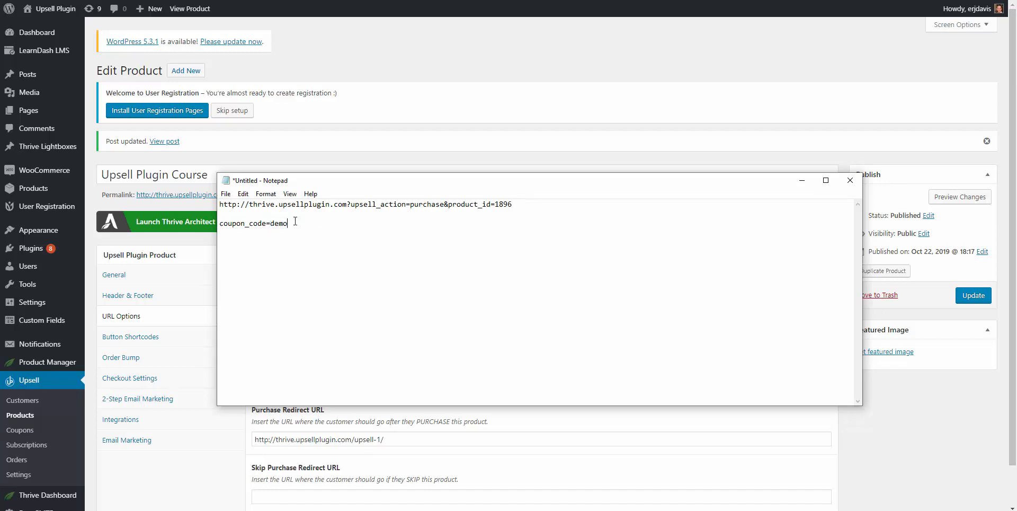
double_click(253, 223)
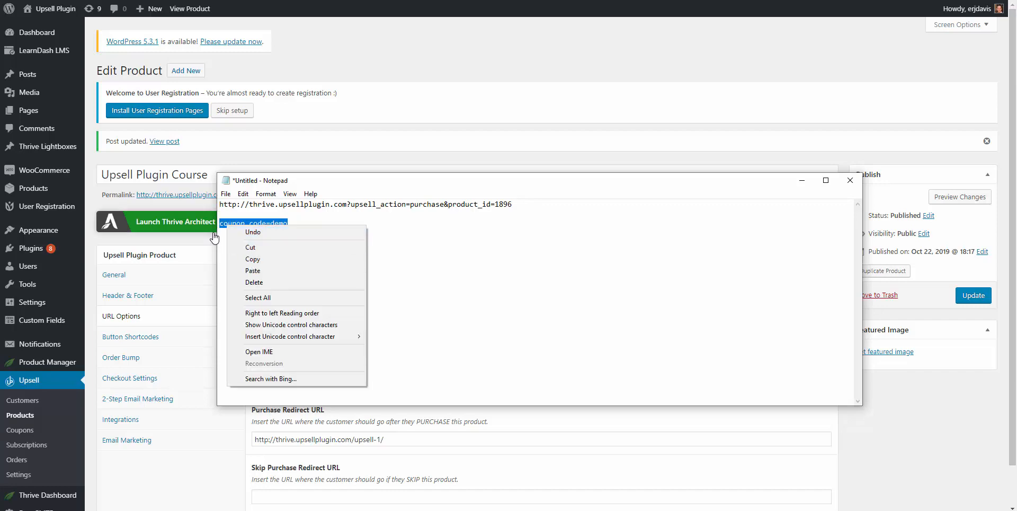
click(253, 224)
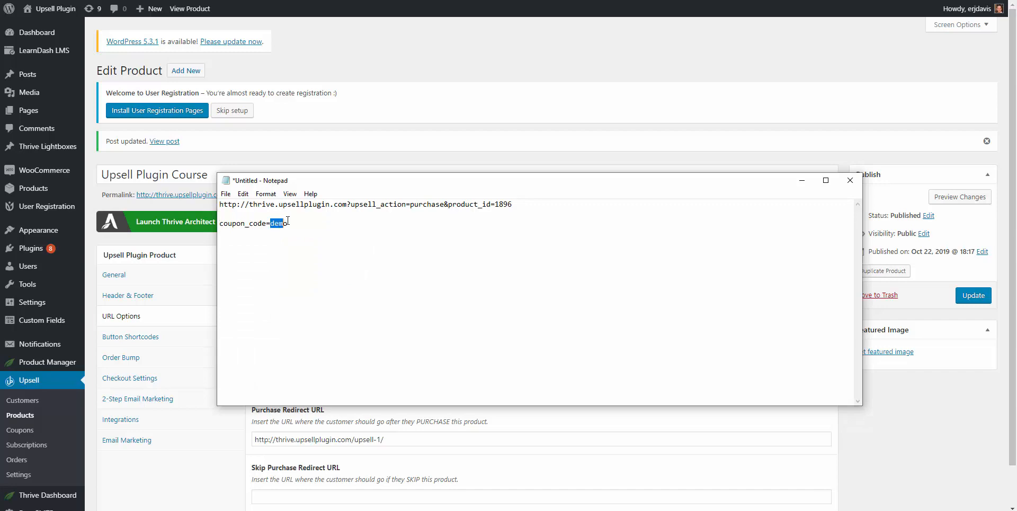
Append &coupon_code=demo to the purchase URL and select the completed URL
triple_click(253, 223)
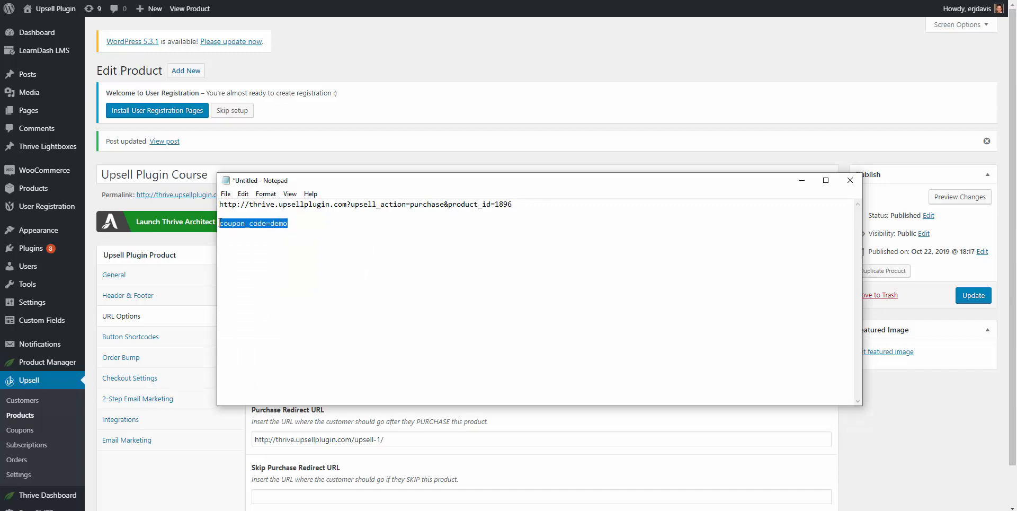
text(&)
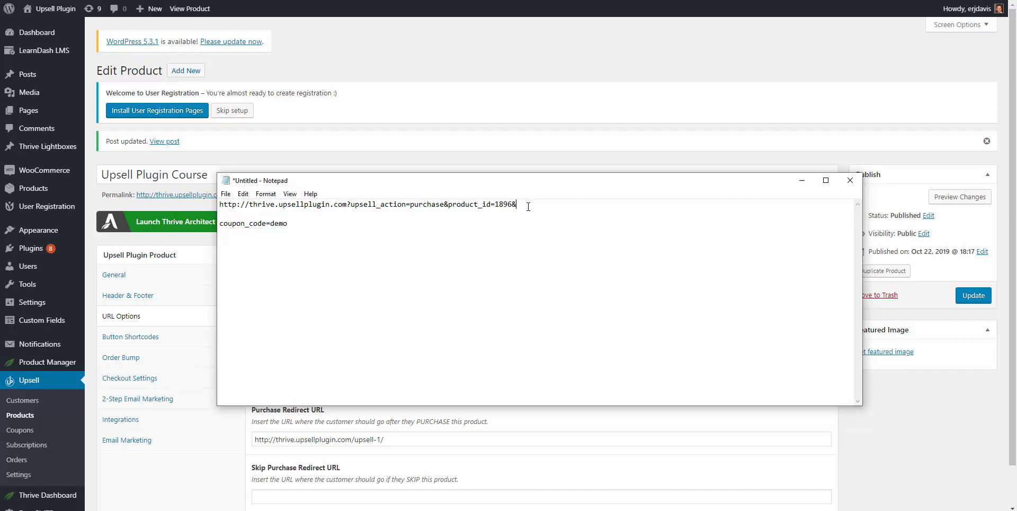
double_click(252, 223)
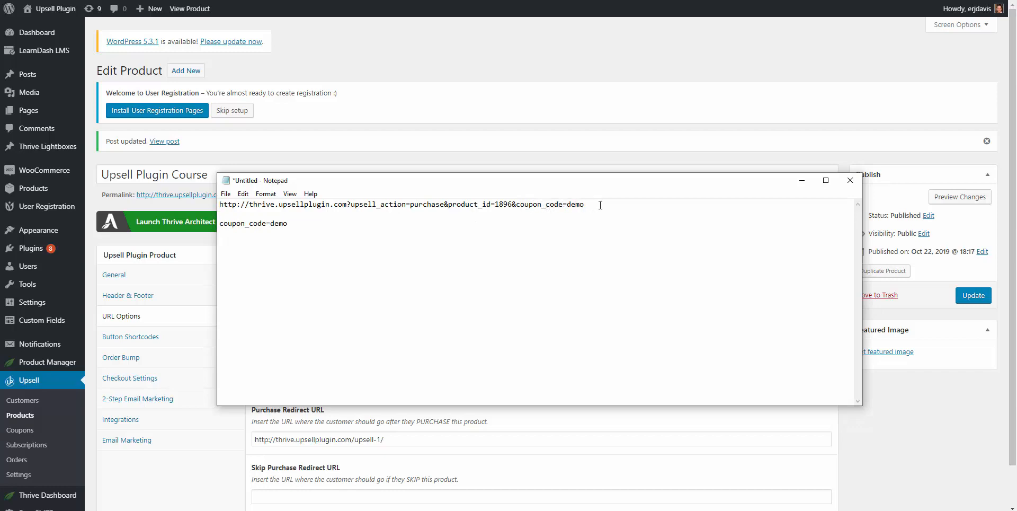
triple_click(402, 205)
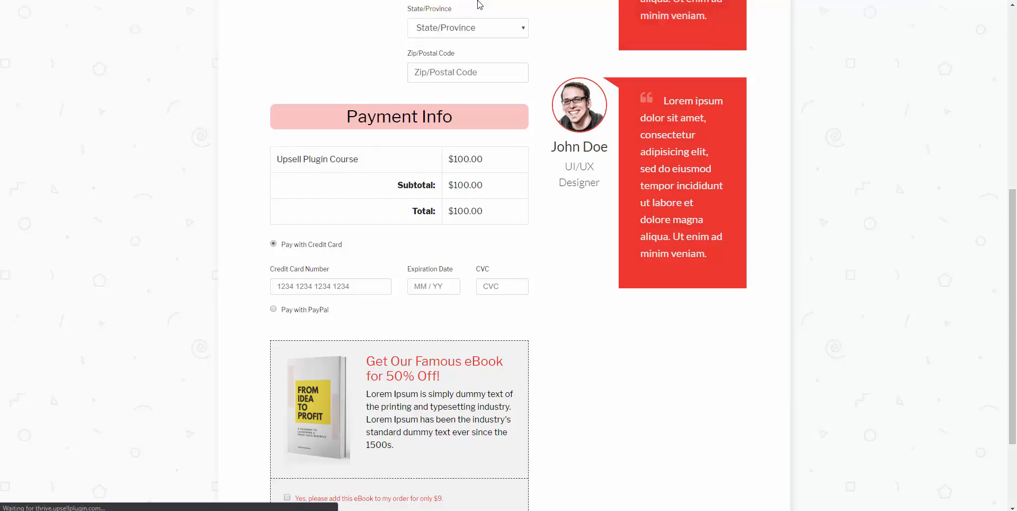
mouse_move(250, 106)
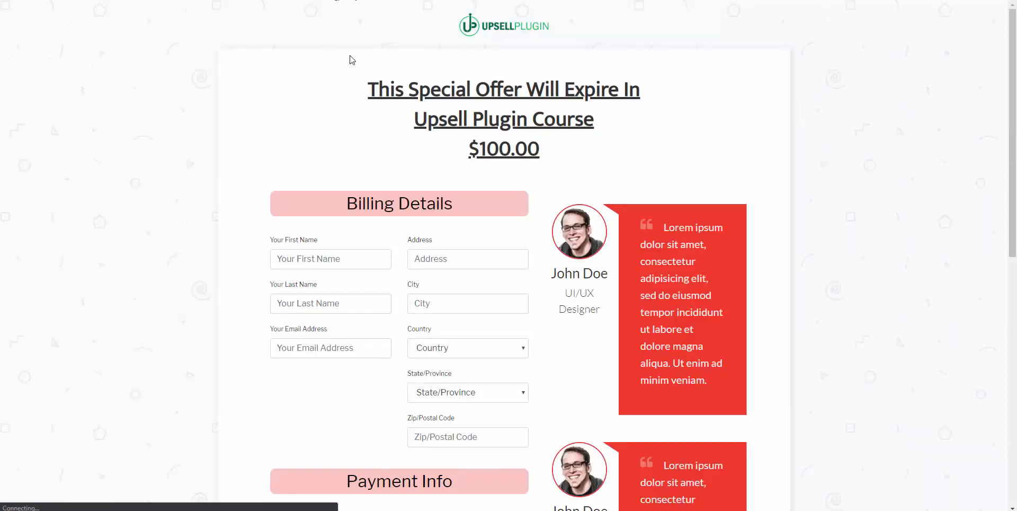
mouse_move(222, 184)
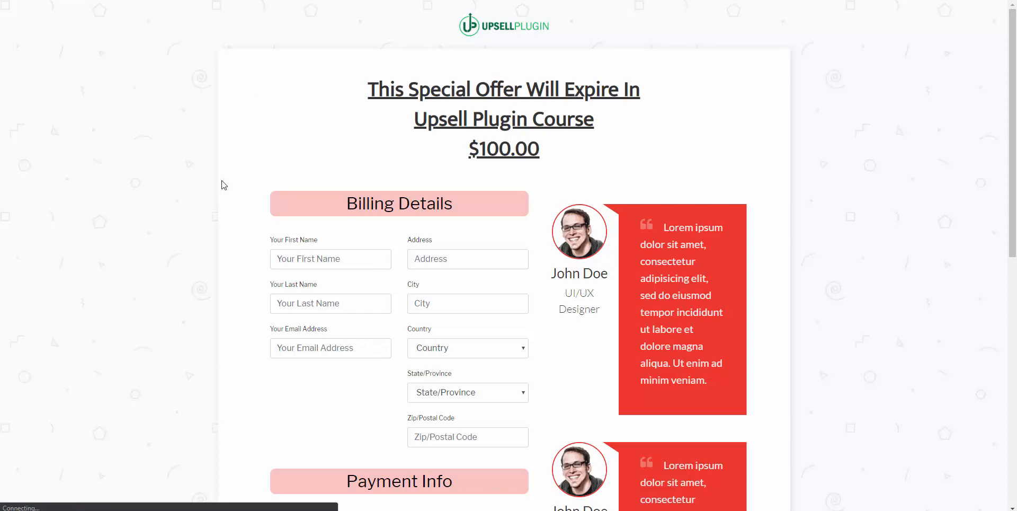
Scroll the loaded checkout page showing the demo coupon's $50.00 total
scroll(down, 3)
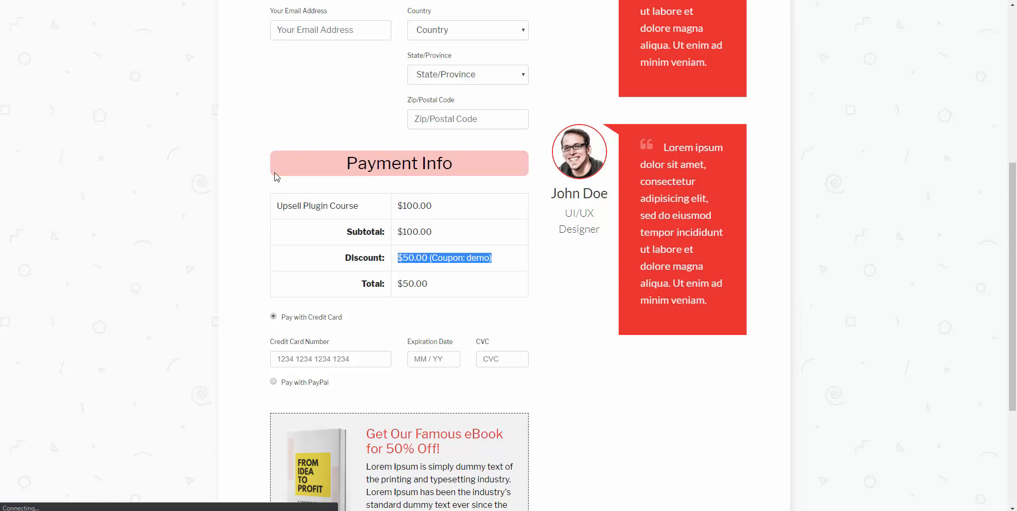
mouse_move(271, 194)
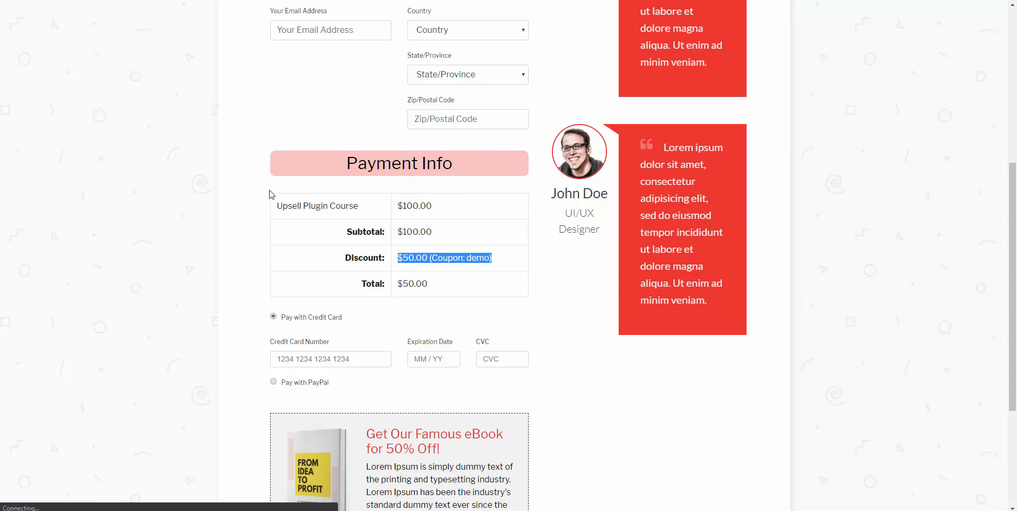
mouse_move(450, 198)
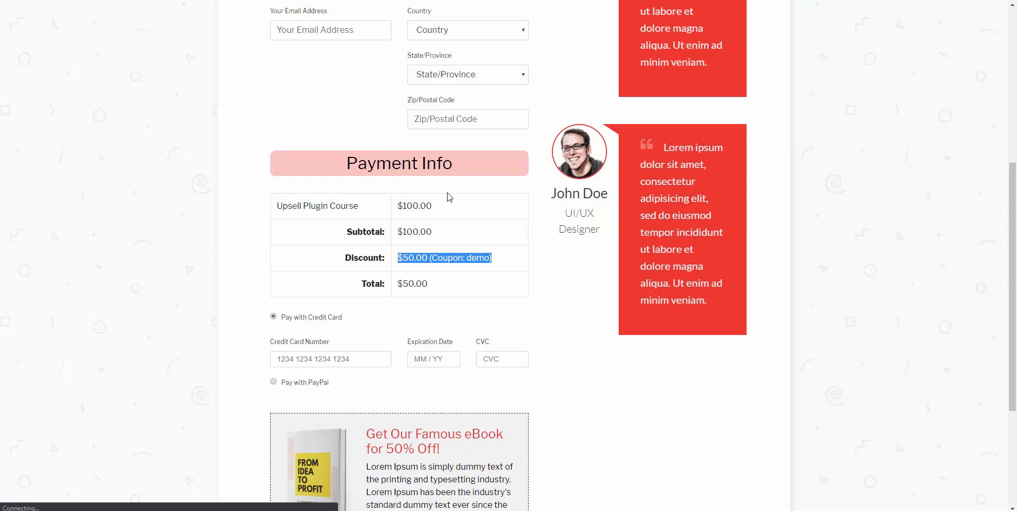
mouse_move(273, 191)
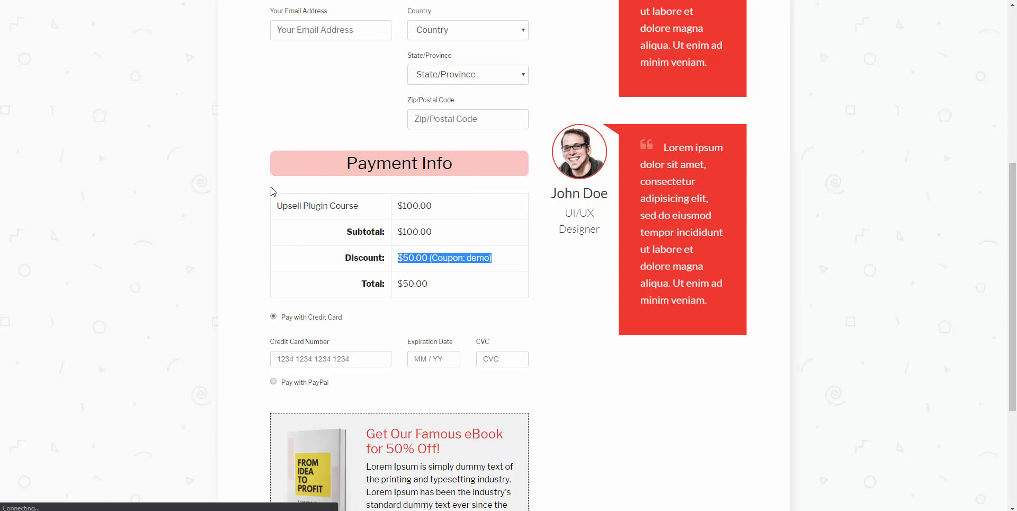
mouse_move(380, 178)
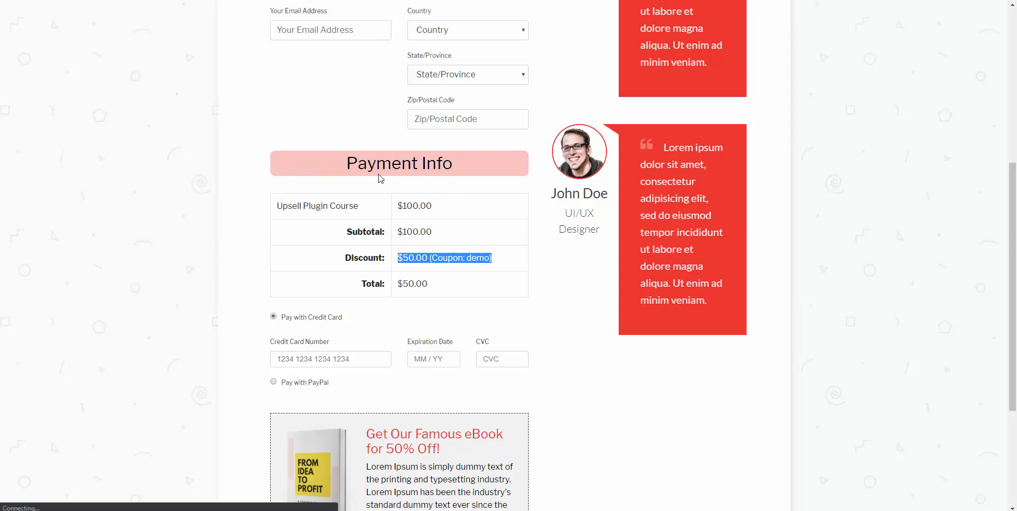
mouse_move(293, 171)
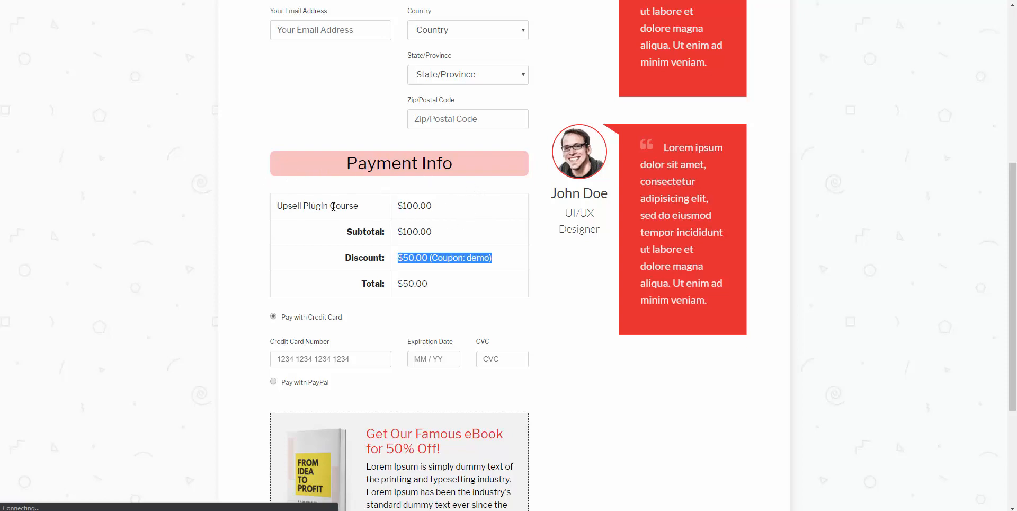
mouse_move(317, 202)
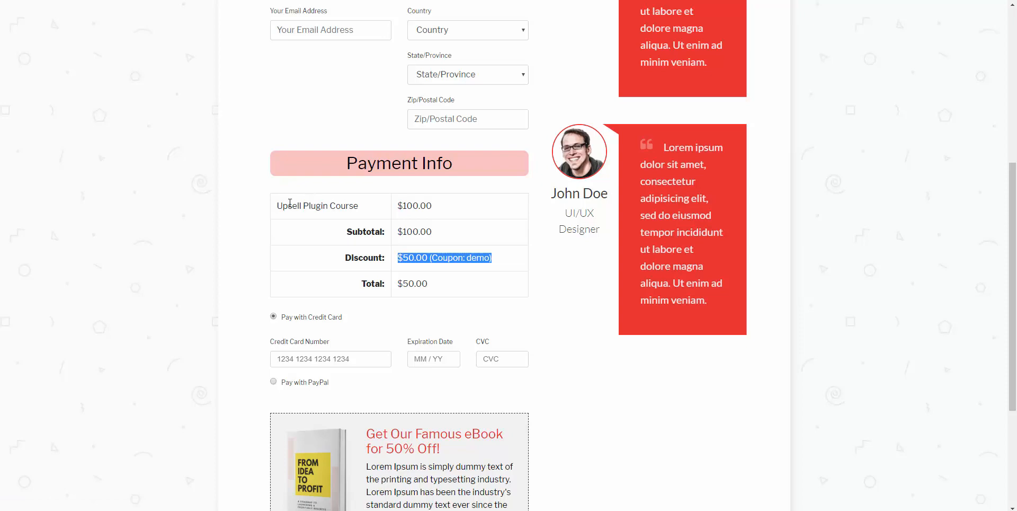
mouse_move(305, 195)
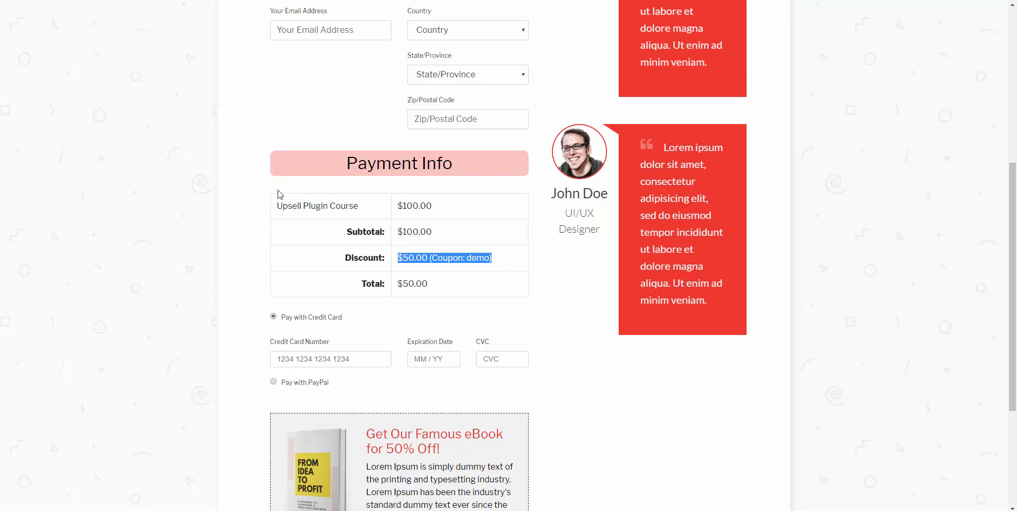
mouse_move(293, 198)
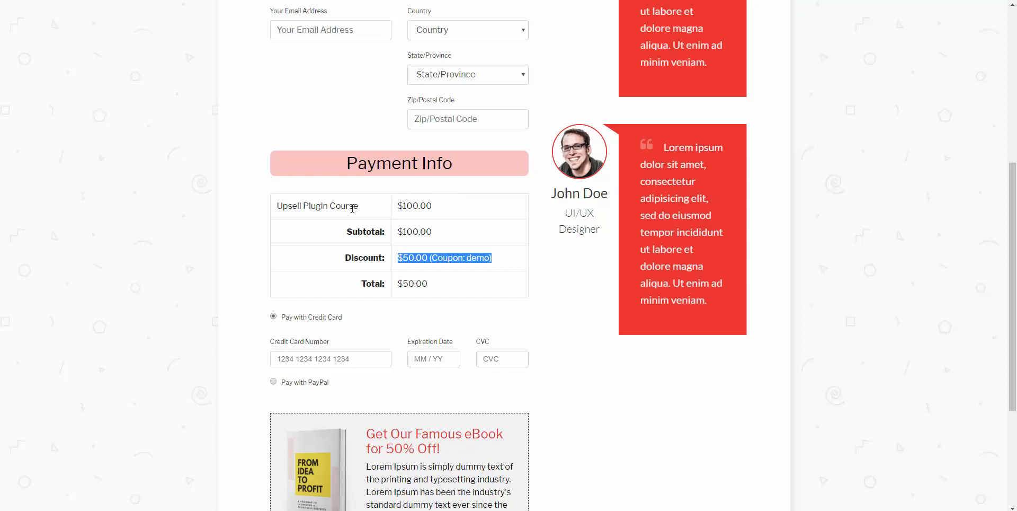
mouse_move(437, 230)
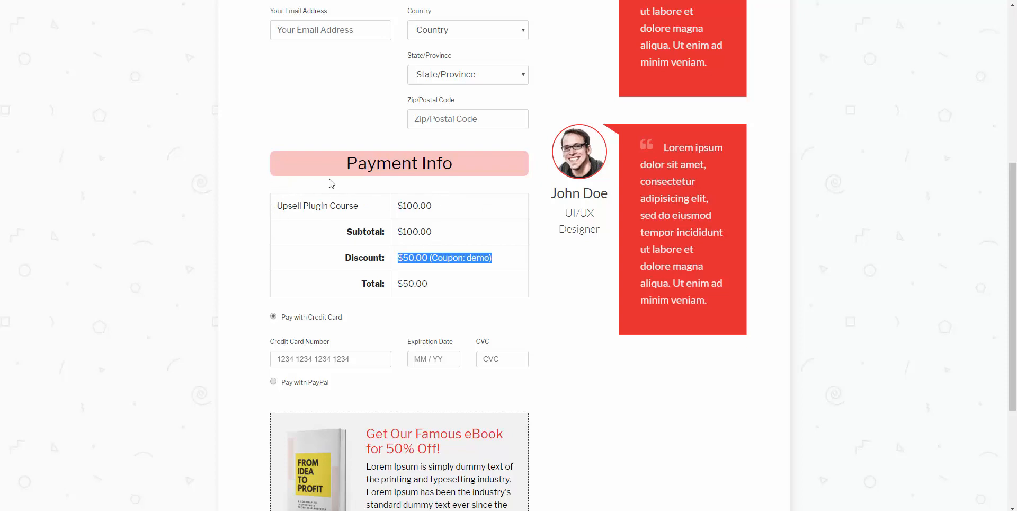
mouse_move(250, 188)
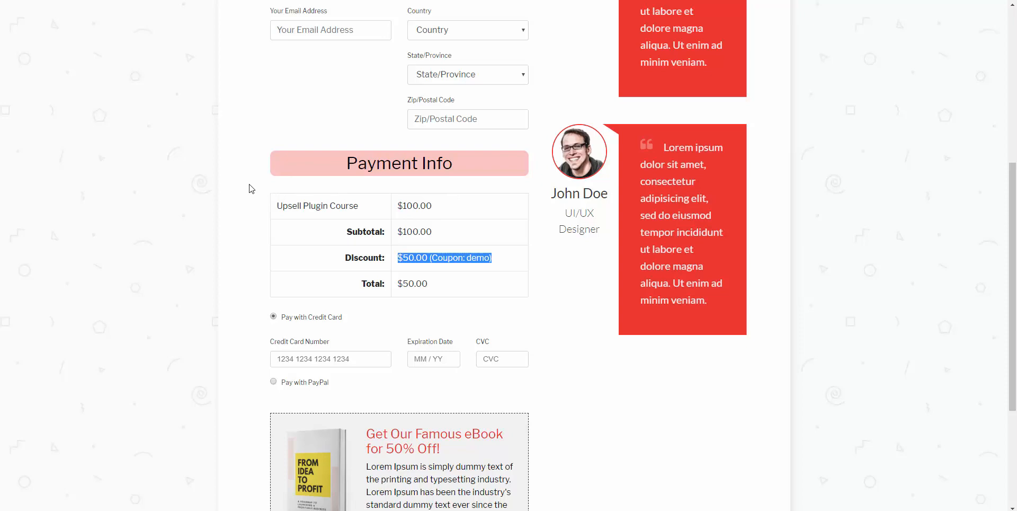
mouse_move(391, 176)
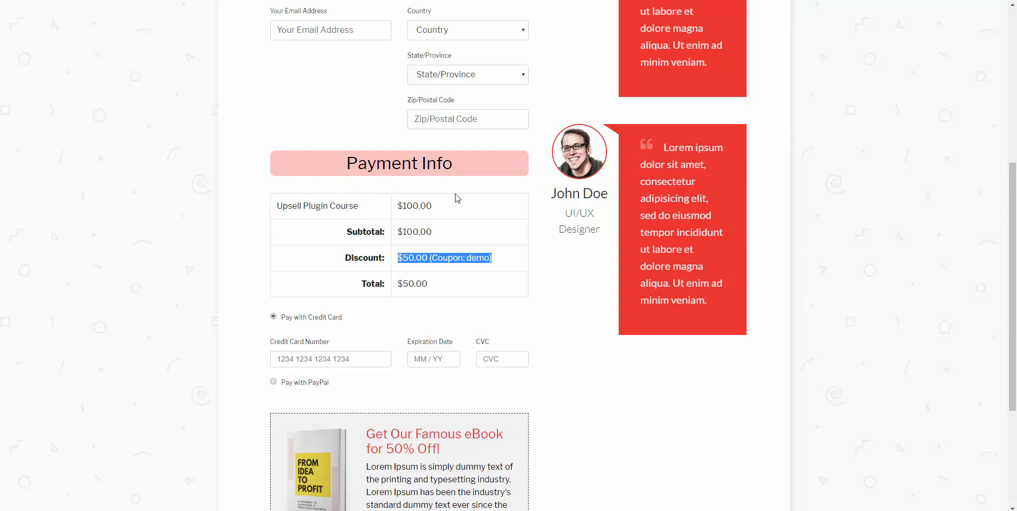
mouse_move(296, 195)
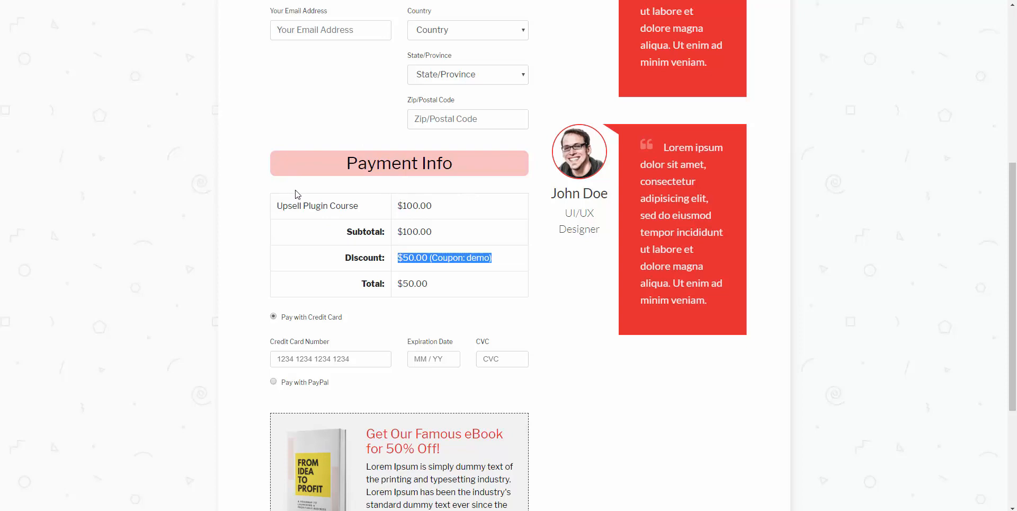
mouse_move(275, 186)
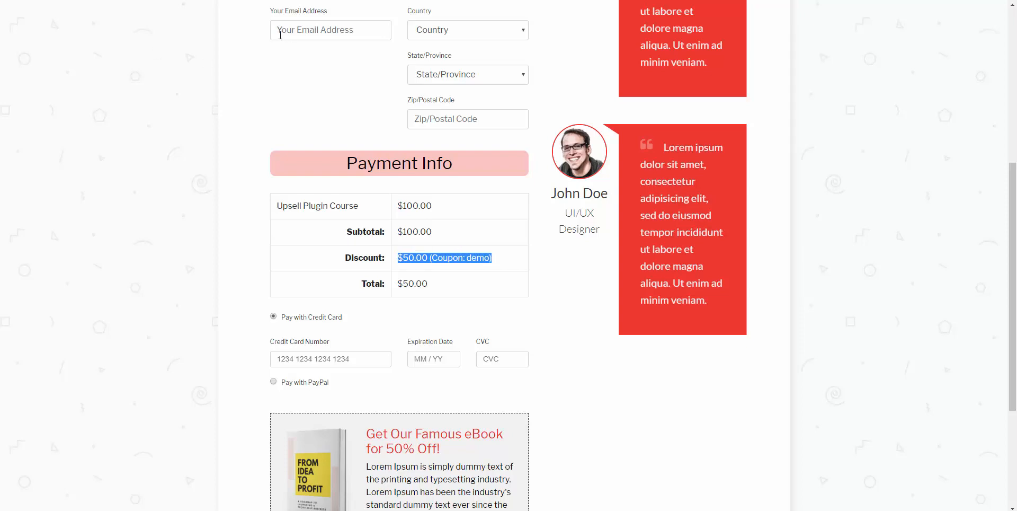
mouse_move(291, 184)
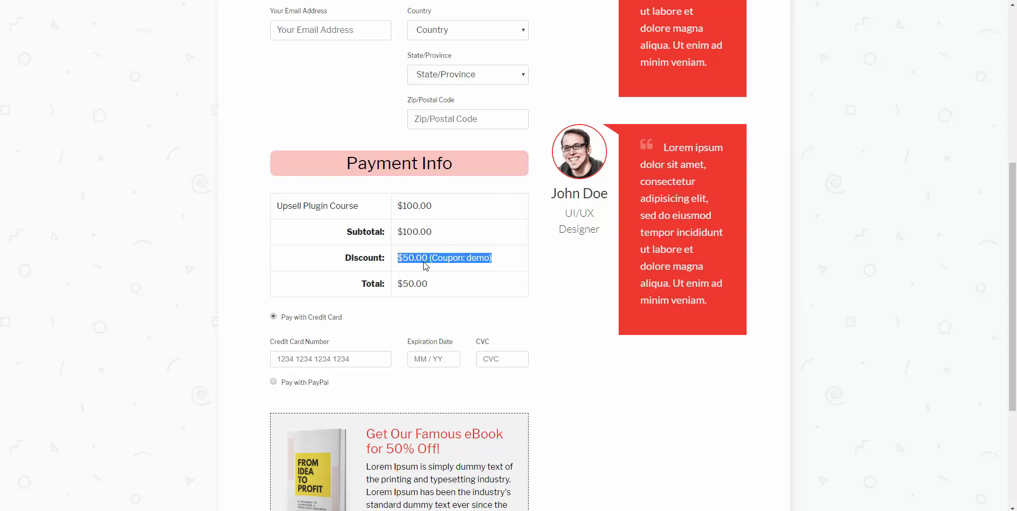
mouse_move(415, 254)
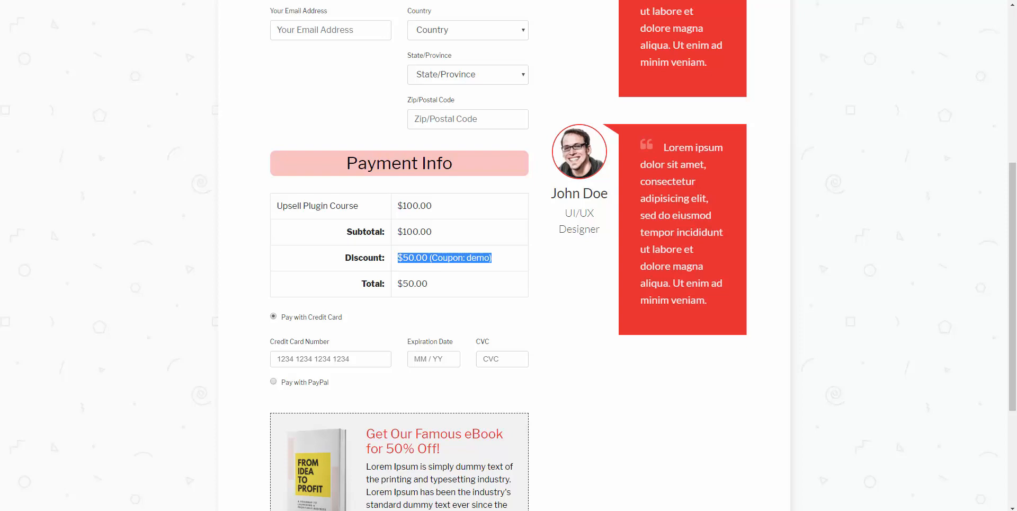
mouse_move(201, 134)
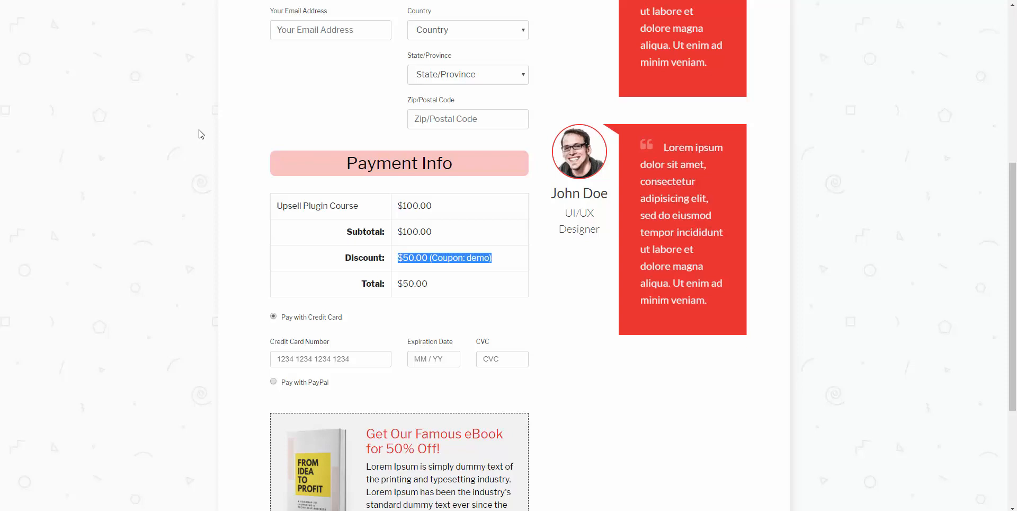
mouse_move(291, 99)
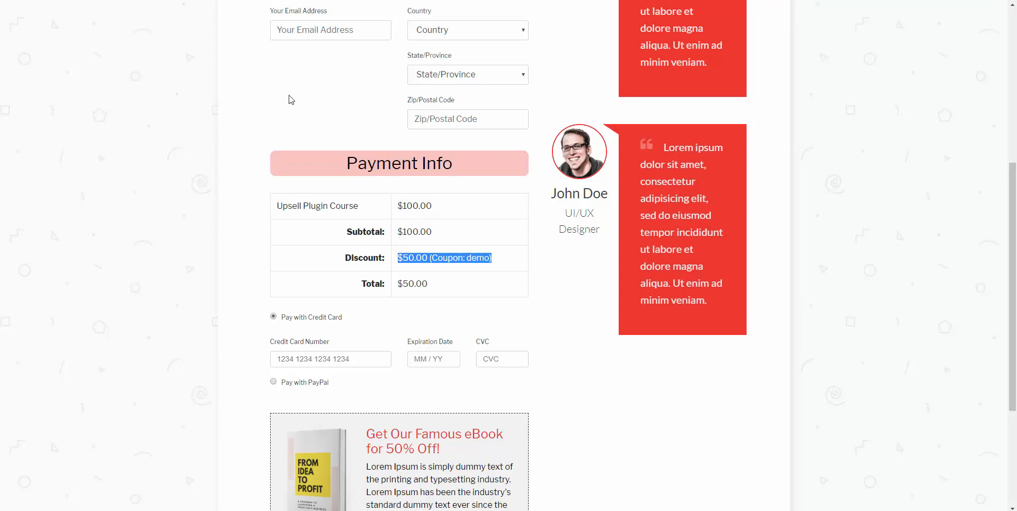
mouse_move(554, 278)
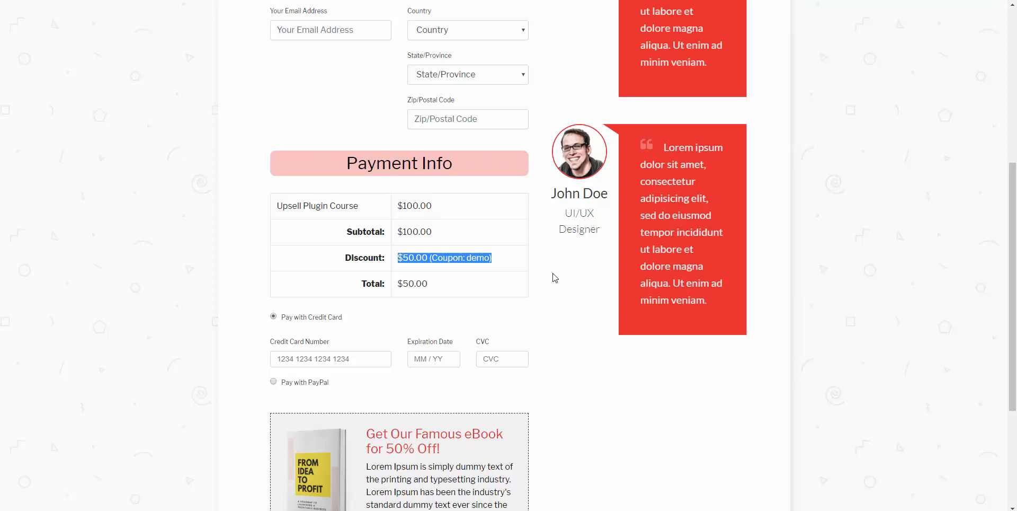
mouse_move(813, 354)
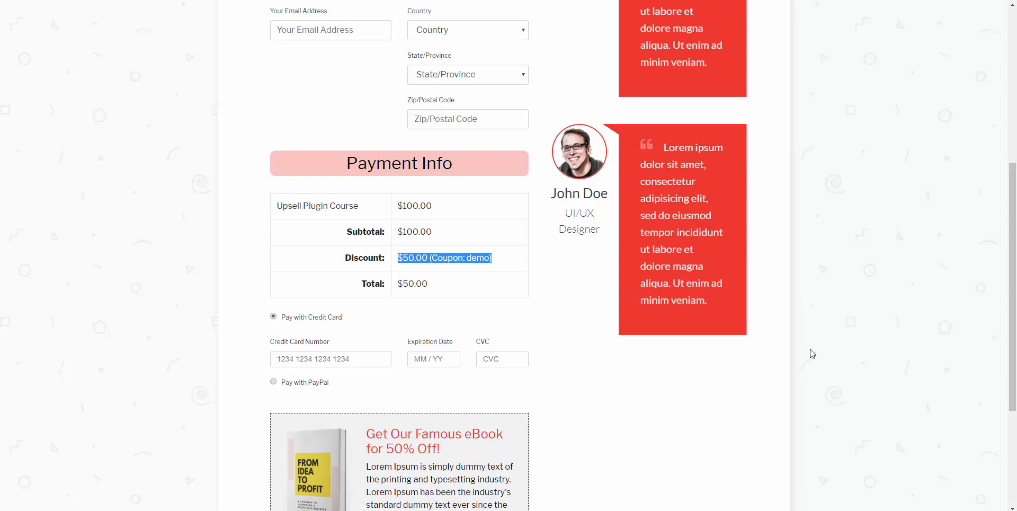